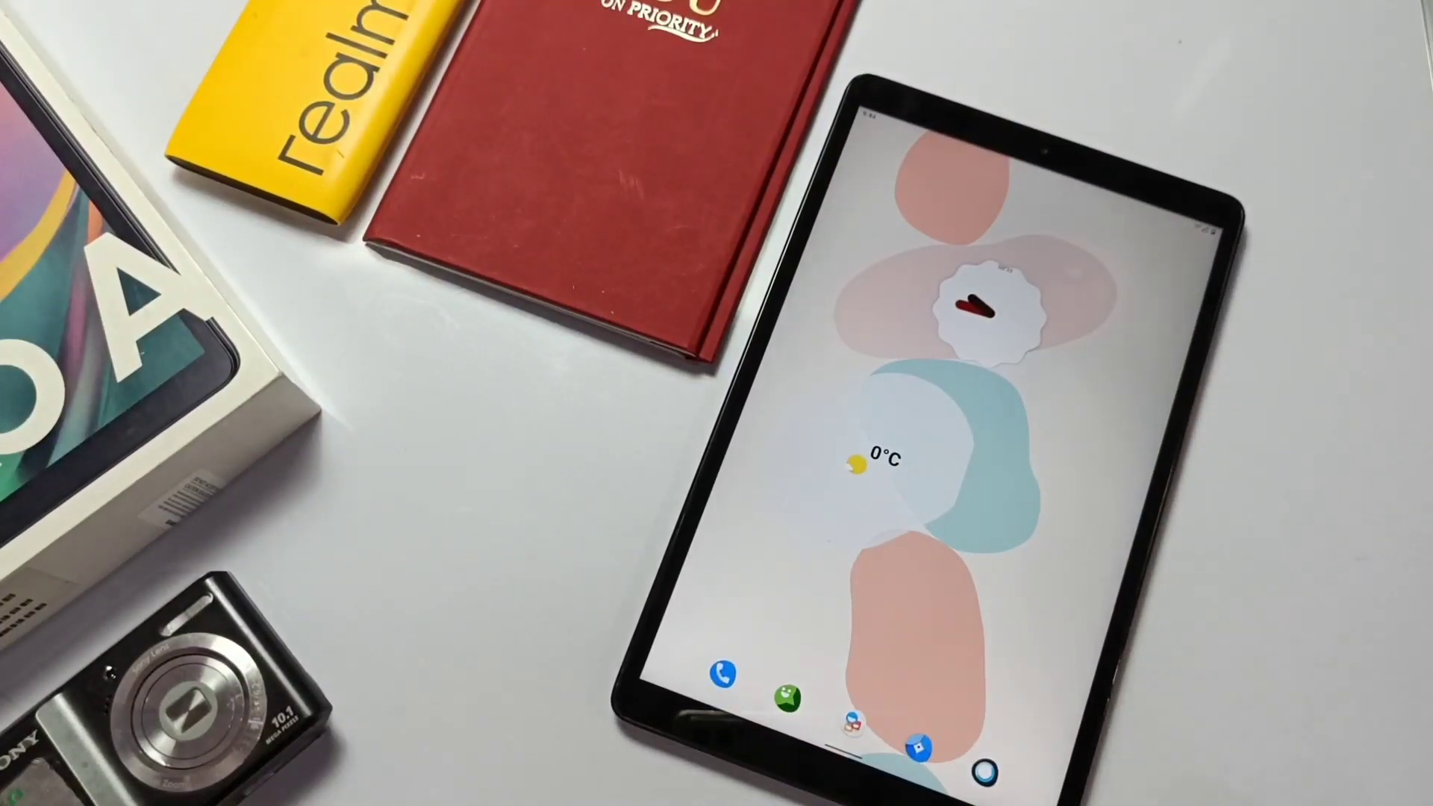
Step: Browse the music results and pull down Quick Settings with the SoundCloud media controls
{"action": "scroll", "scroll_direction": "down", "scroll_amount": 3}
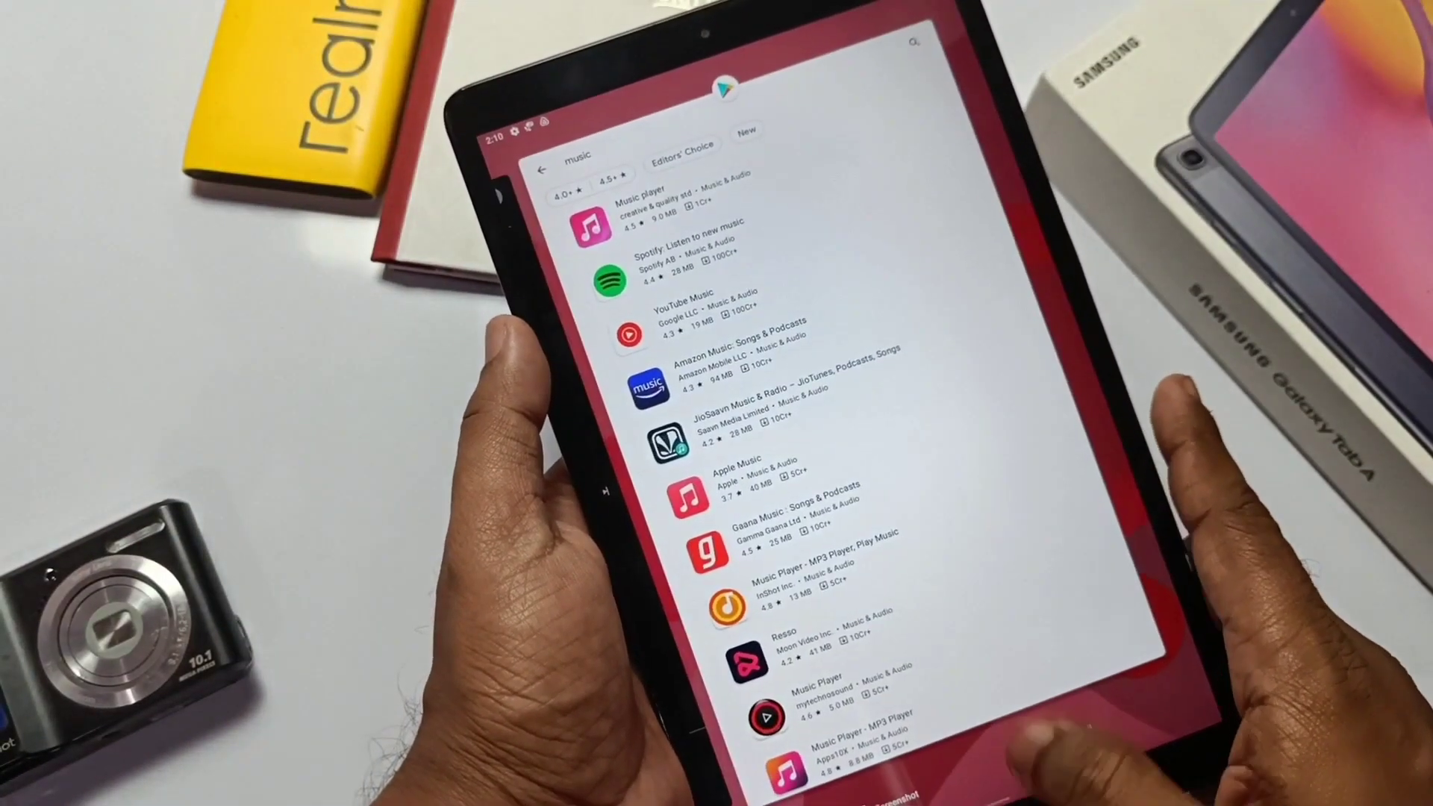
{"action": "left_click_drag", "start_coordinate": [732, 27], "coordinate": [731, 365]}
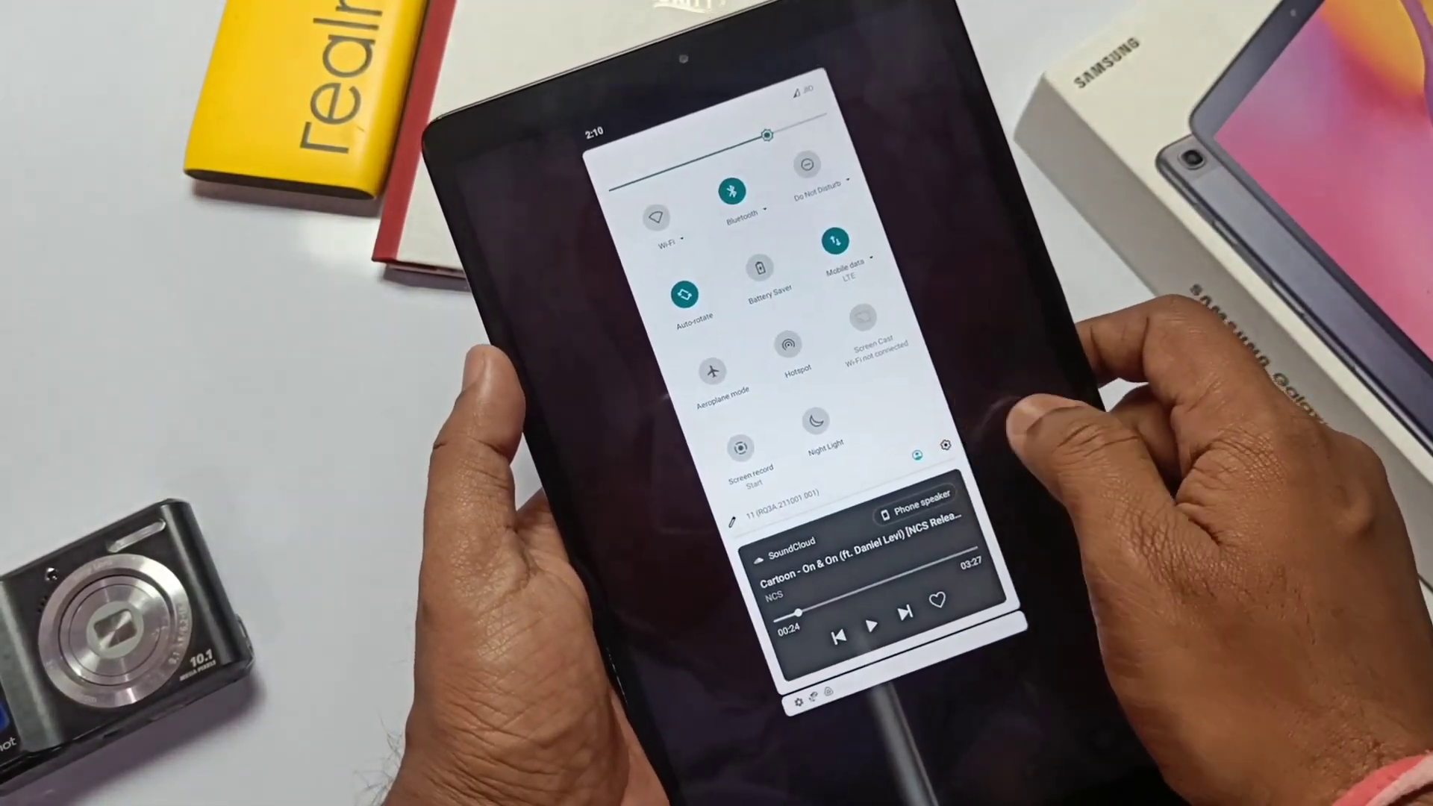
{"action": "left_click", "coordinate": [947, 446]}
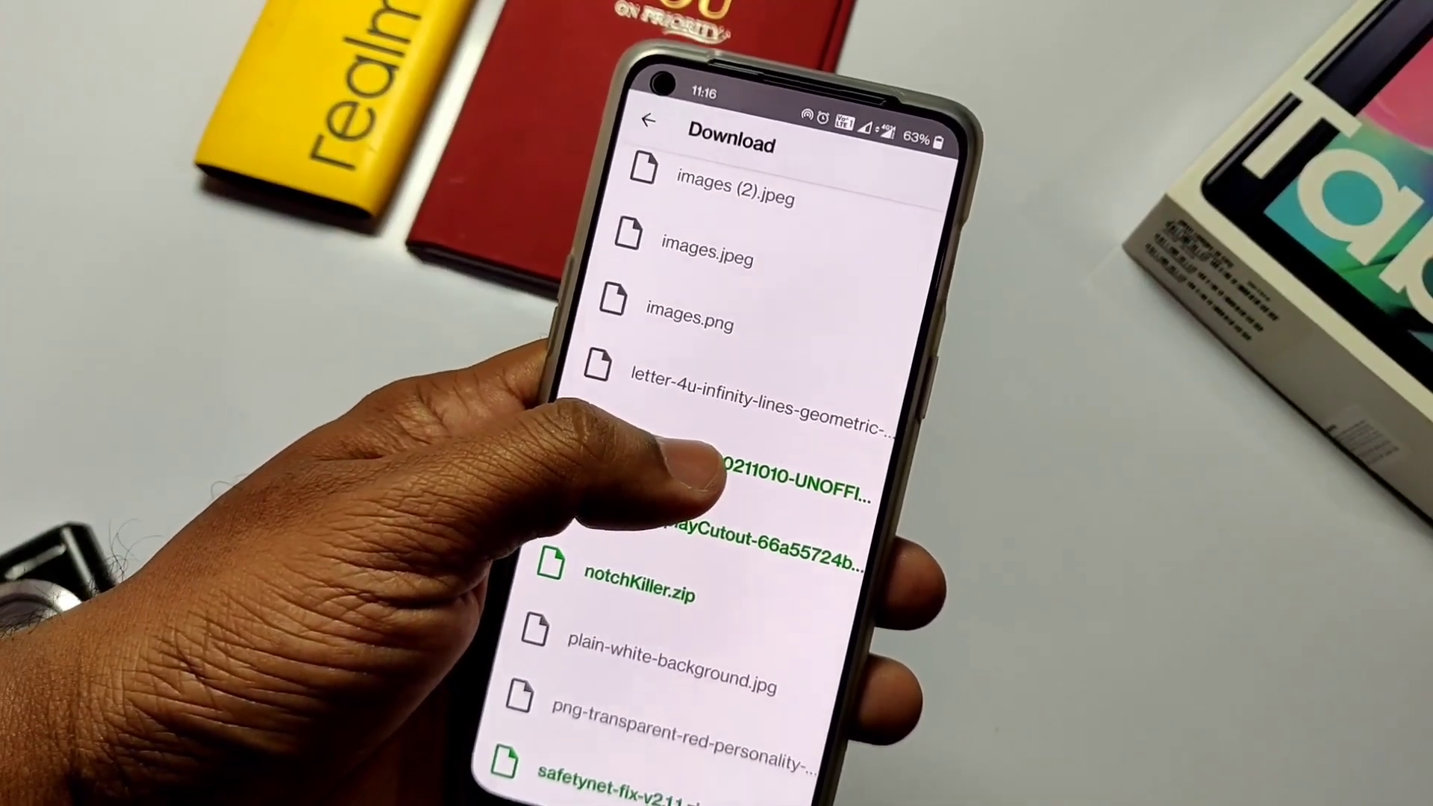
Step: Enter the Download folder listing the LineageOS zip, notchKiller.zip and safetynet-fix
{"action": "left_click", "coordinate": [640, 591]}
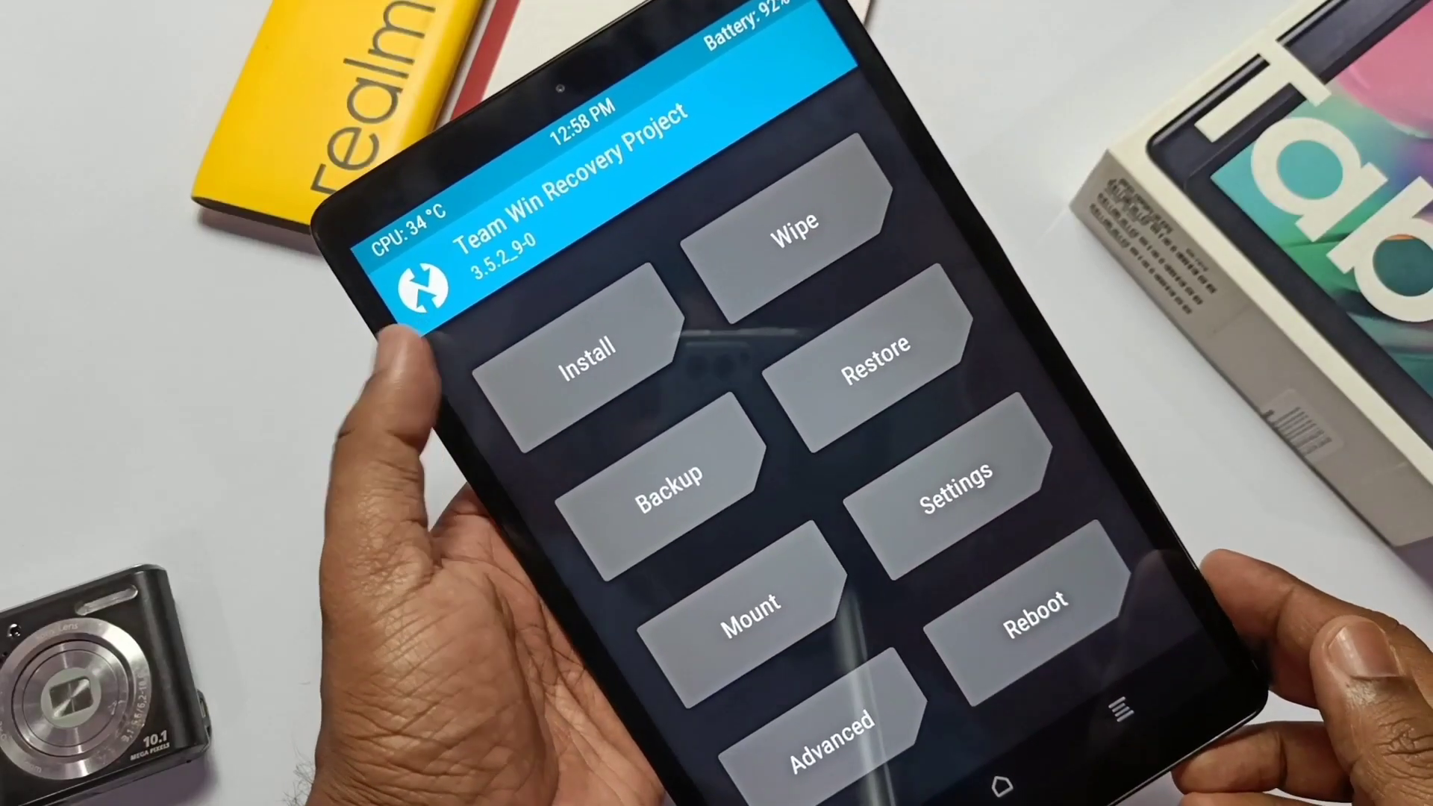
Step: View the Wipe screen, return, then start Install to browse folders on /sdcard
{"action": "left_click", "coordinate": [784, 222]}
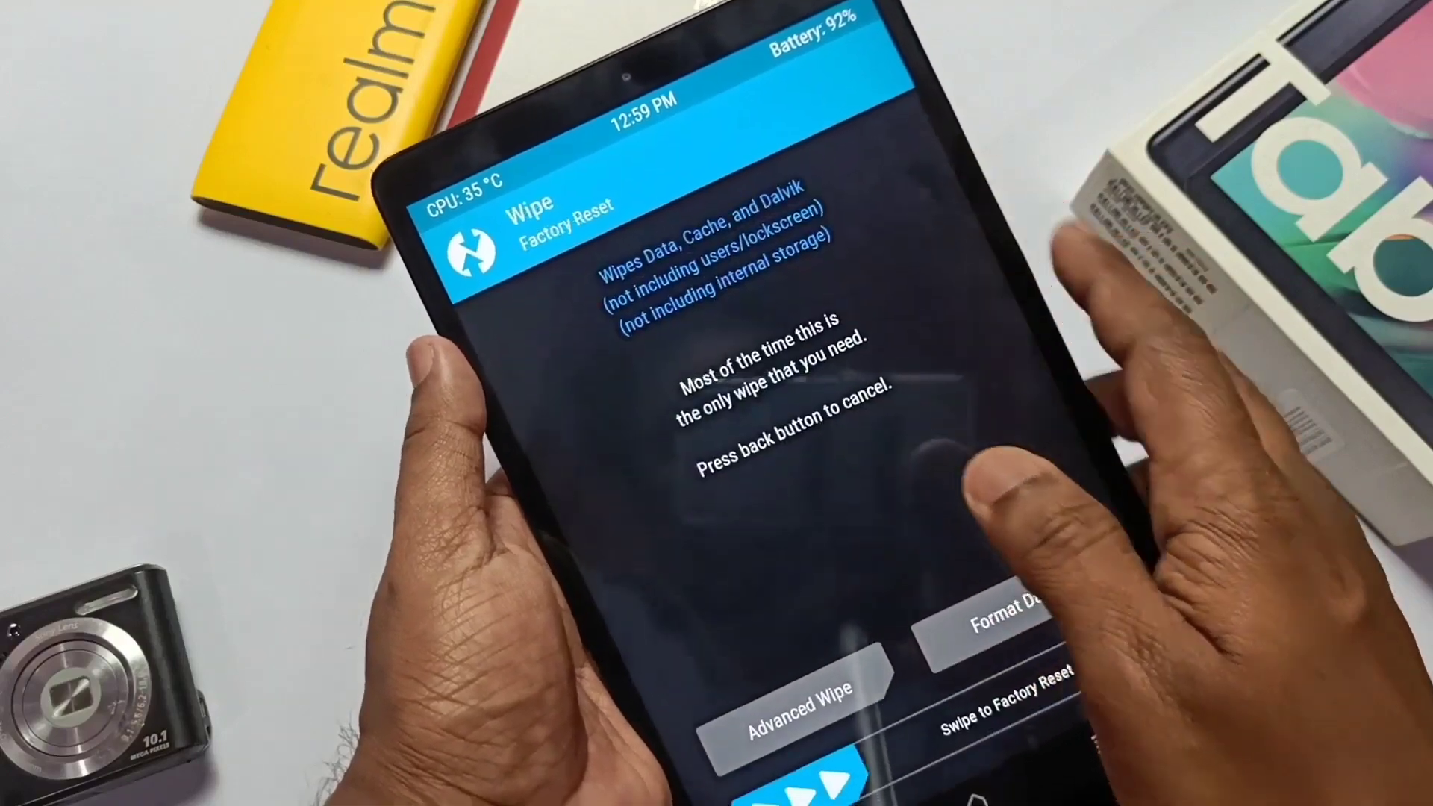
{"action": "left_click", "coordinate": [791, 690]}
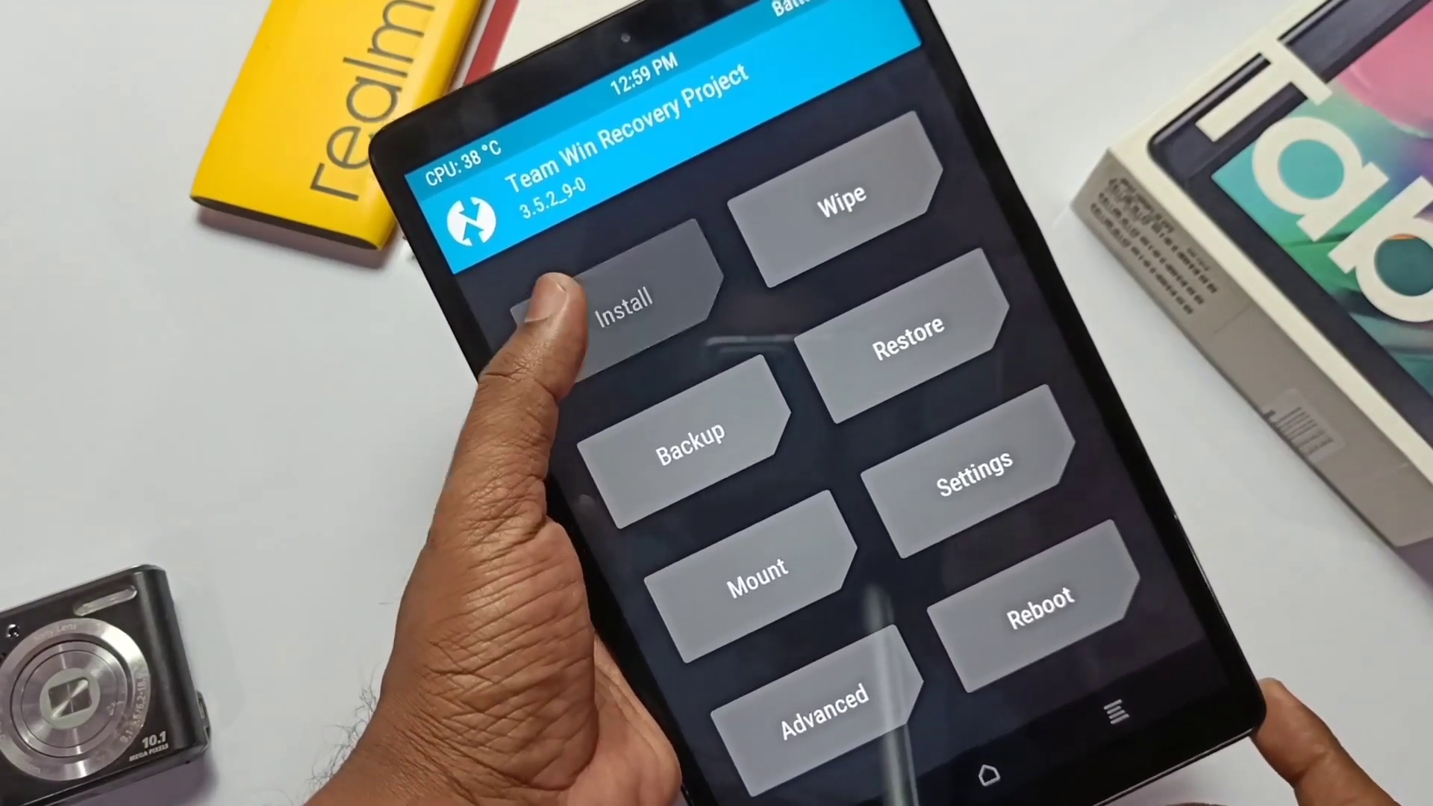
{"action": "left_click", "coordinate": [628, 300]}
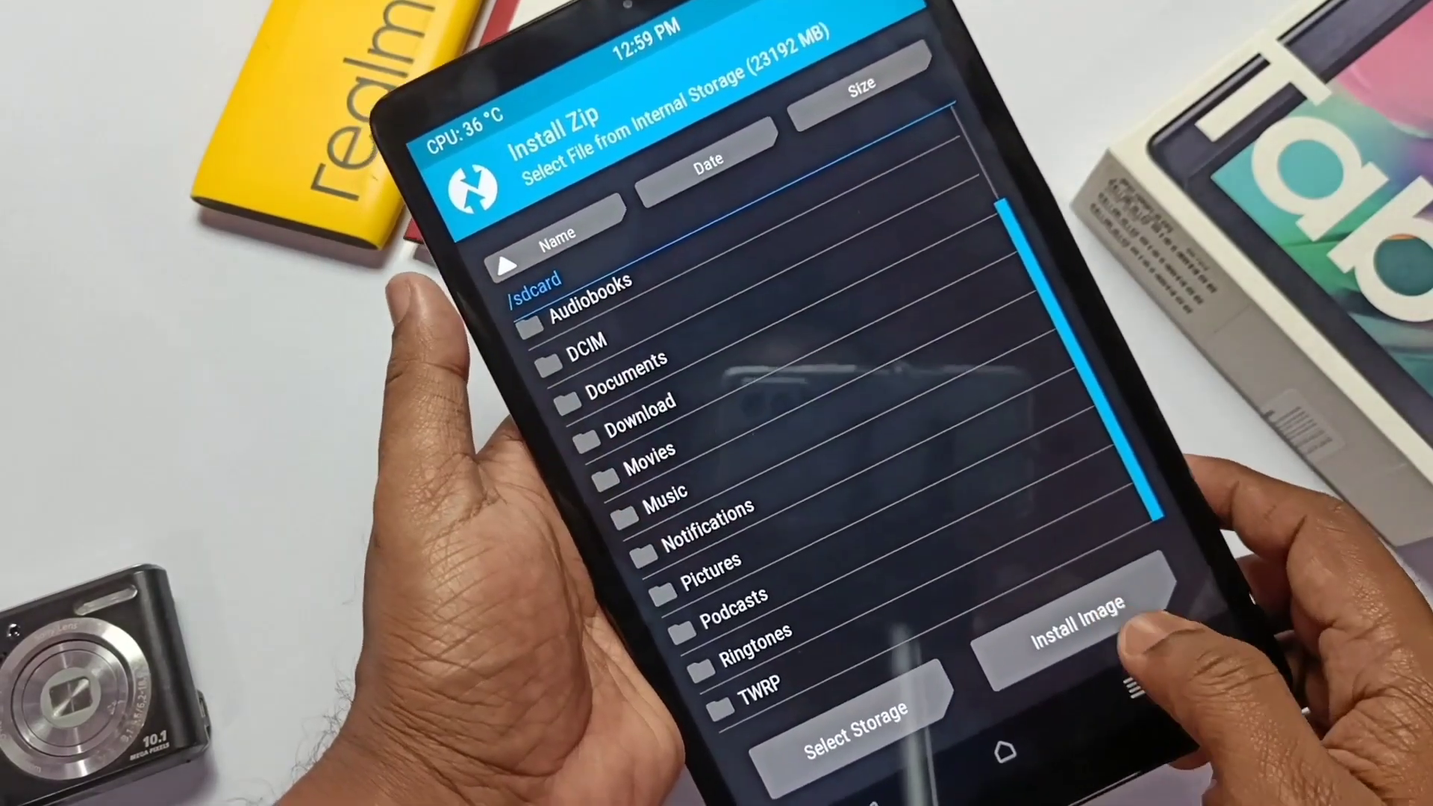
{"action": "left_click", "coordinate": [1066, 621]}
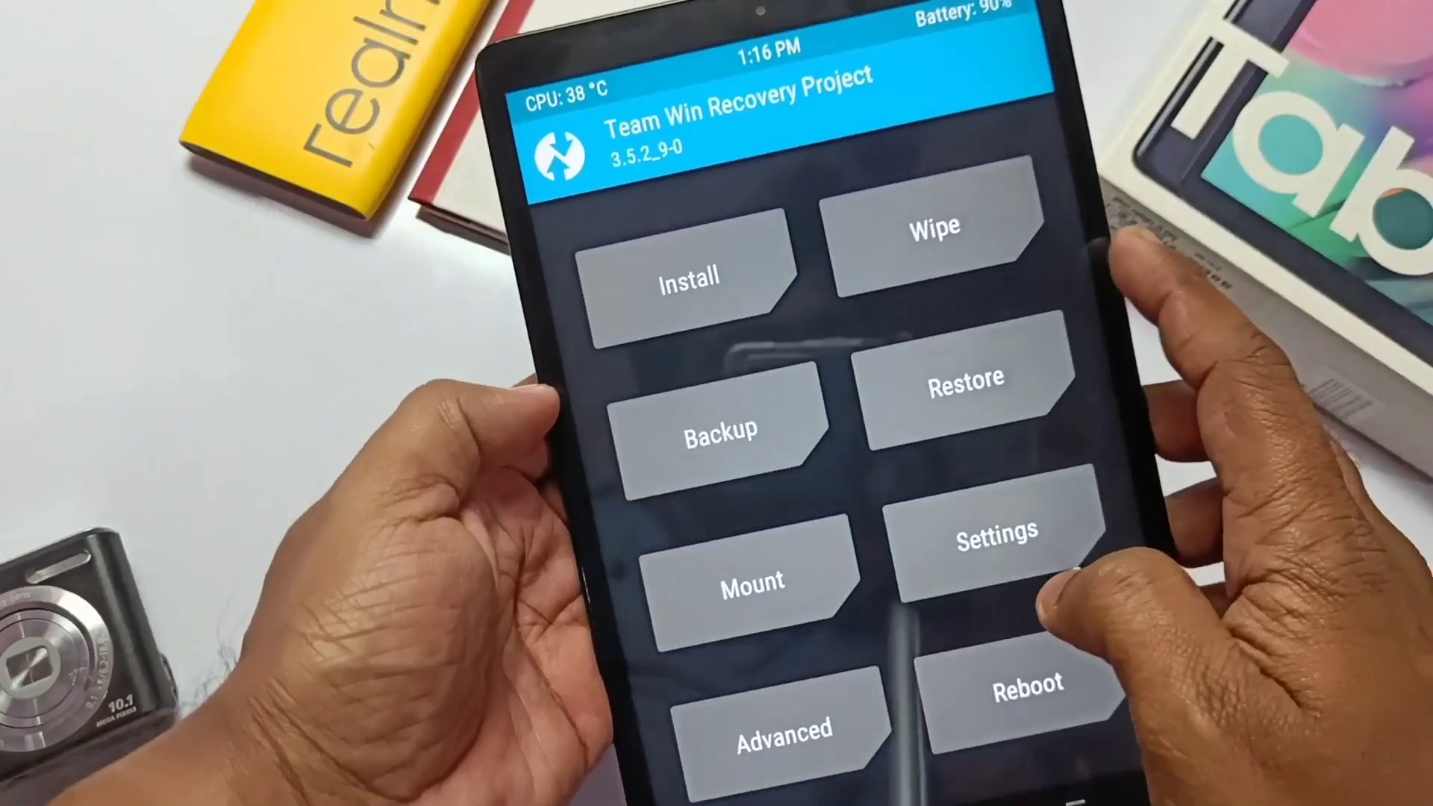
Step: Mark System in Advanced Wipe, format the data partition, then reboot into the installed system
{"action": "left_click", "coordinate": [934, 227]}
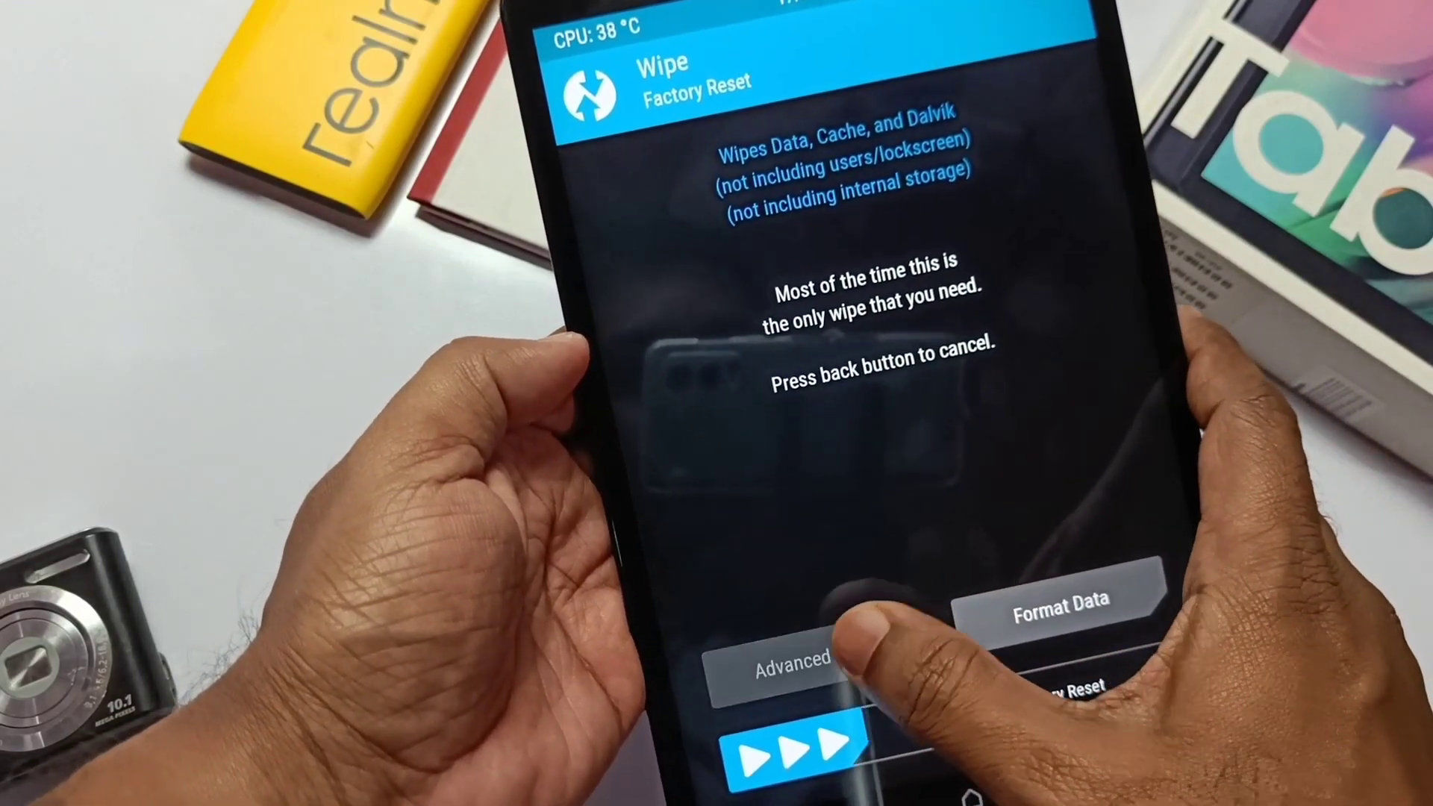
{"action": "left_click", "coordinate": [783, 661]}
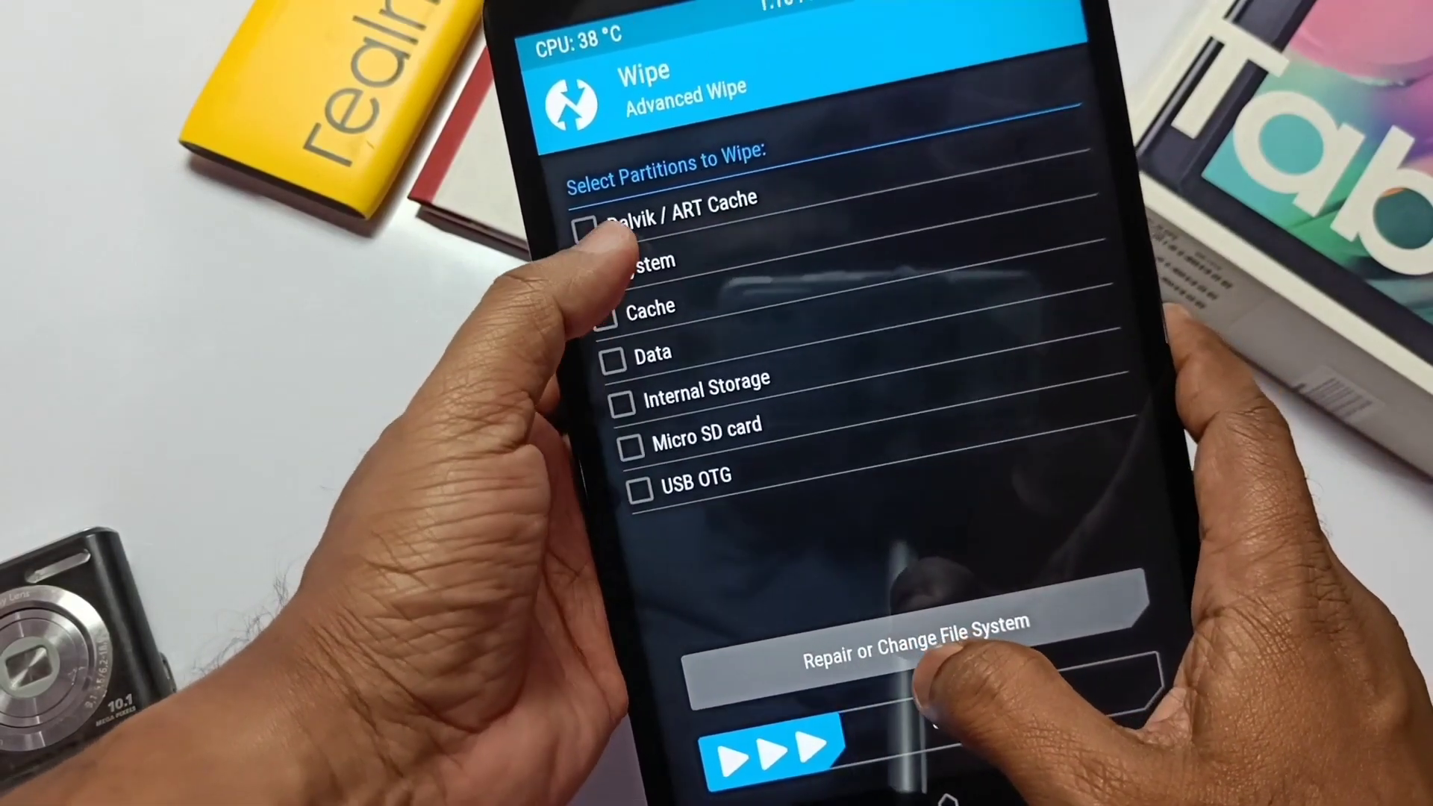
{"action": "left_click", "coordinate": [578, 272]}
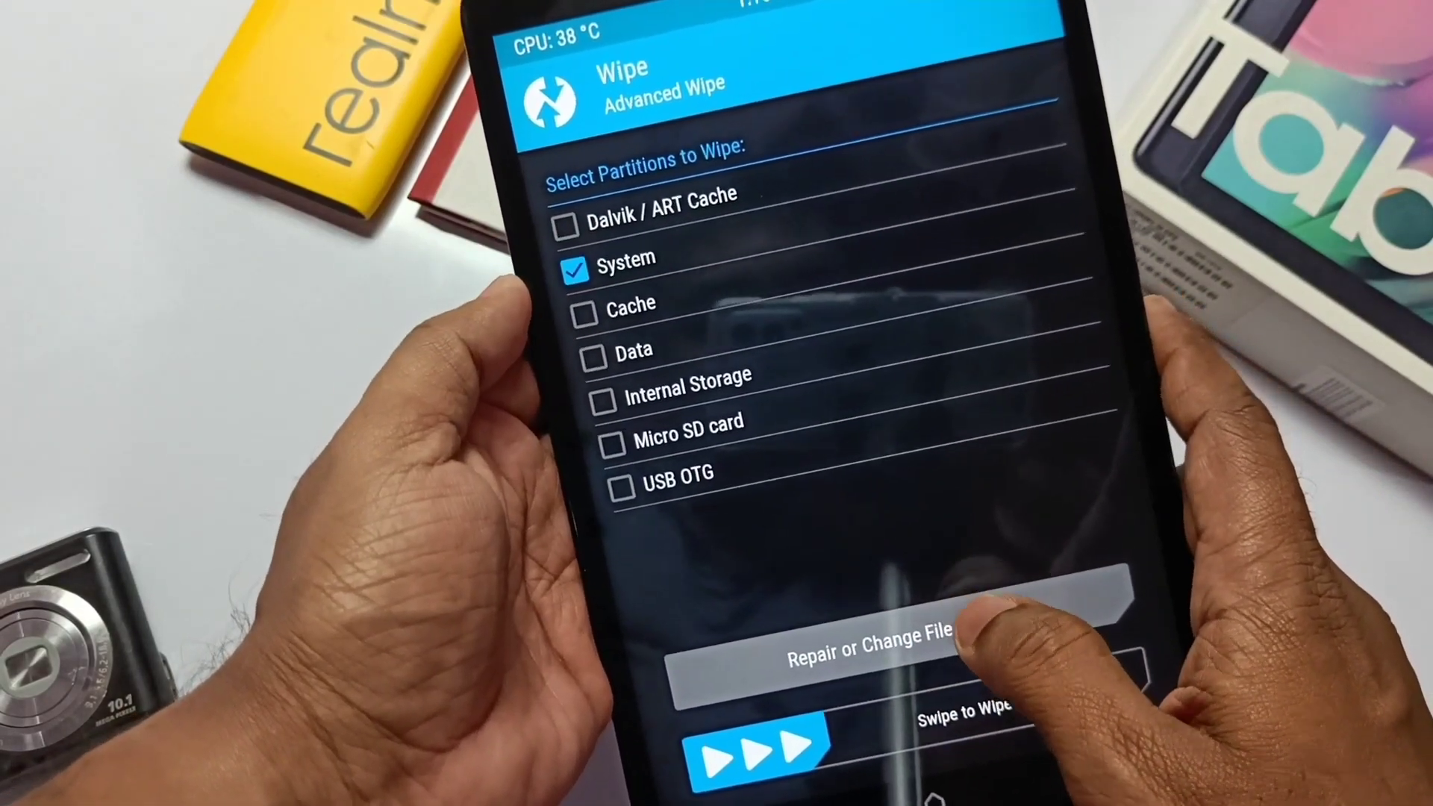
{"action": "left_click", "coordinate": [878, 636]}
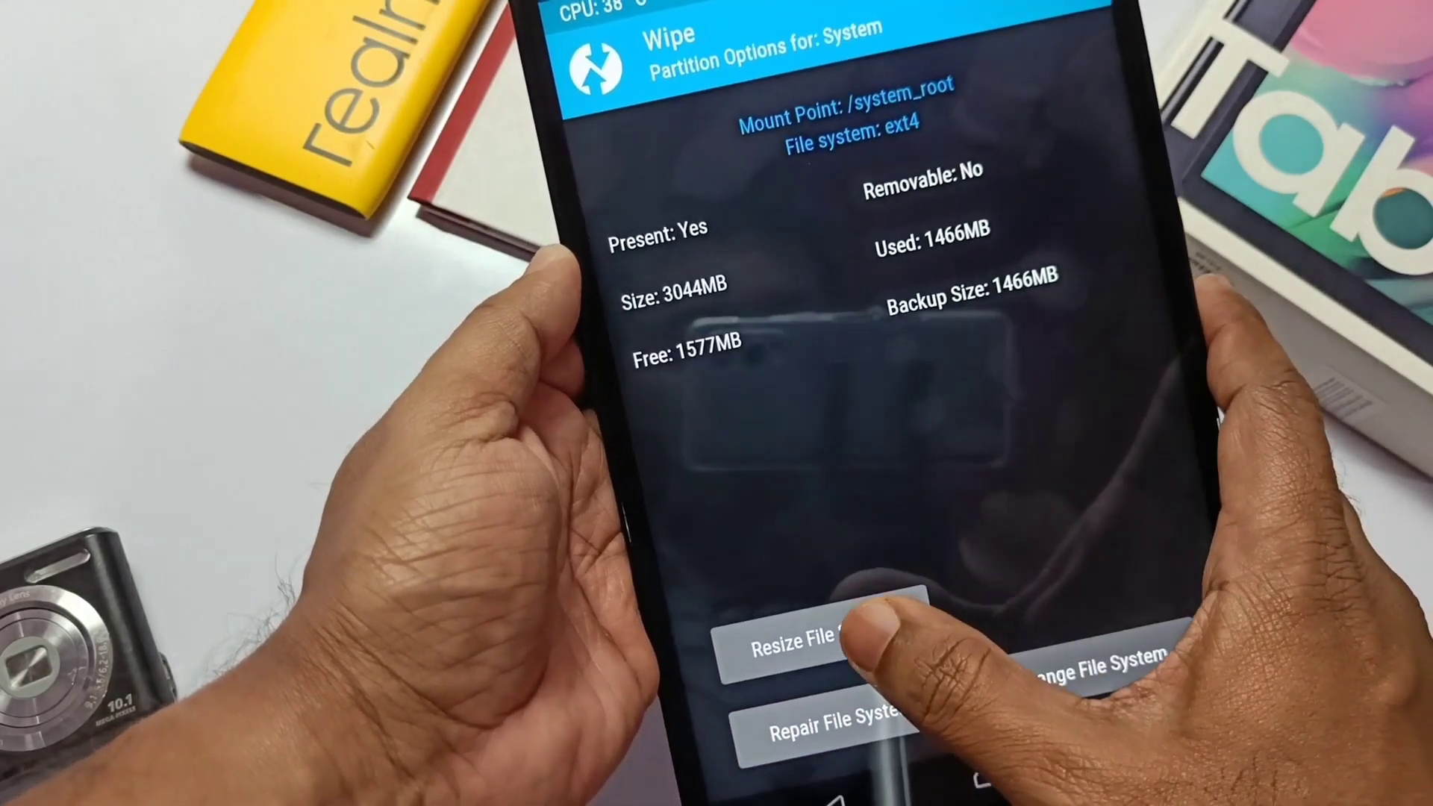
{"action": "left_click", "coordinate": [803, 641]}
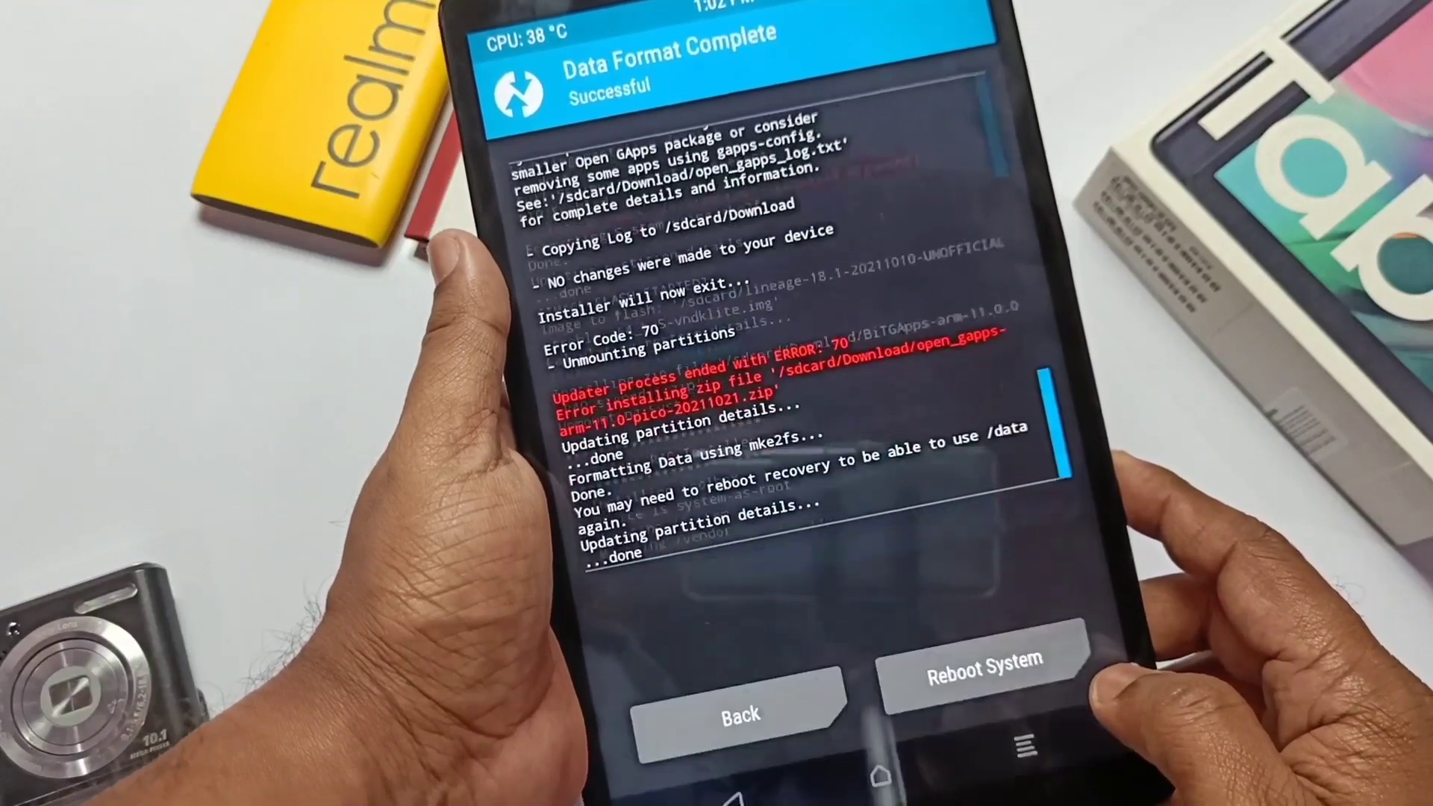
{"action": "left_click", "coordinate": [973, 661]}
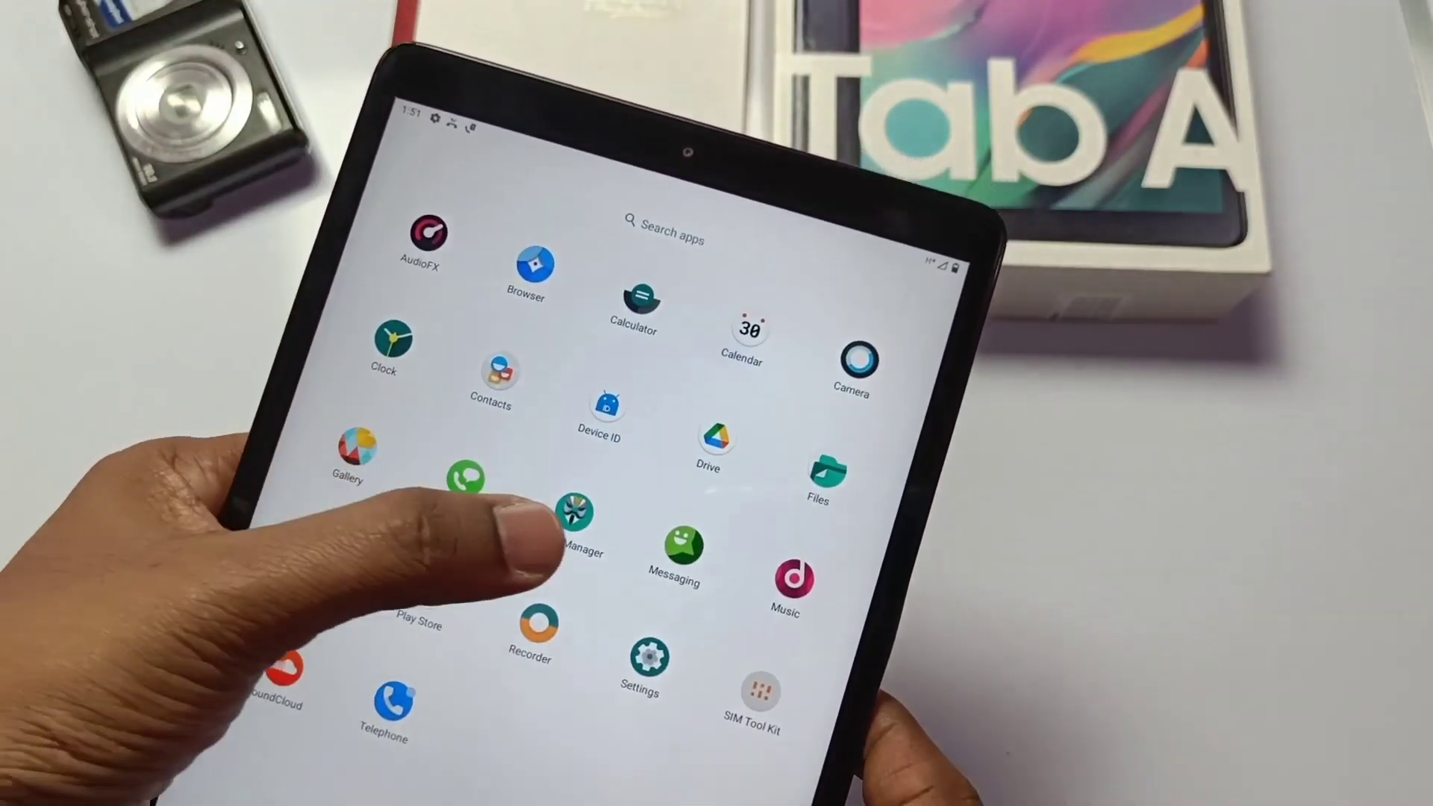
Step: Launch the Settings app from the app drawer, showing the Phh Treble setup notice
{"action": "left_click", "coordinate": [579, 521]}
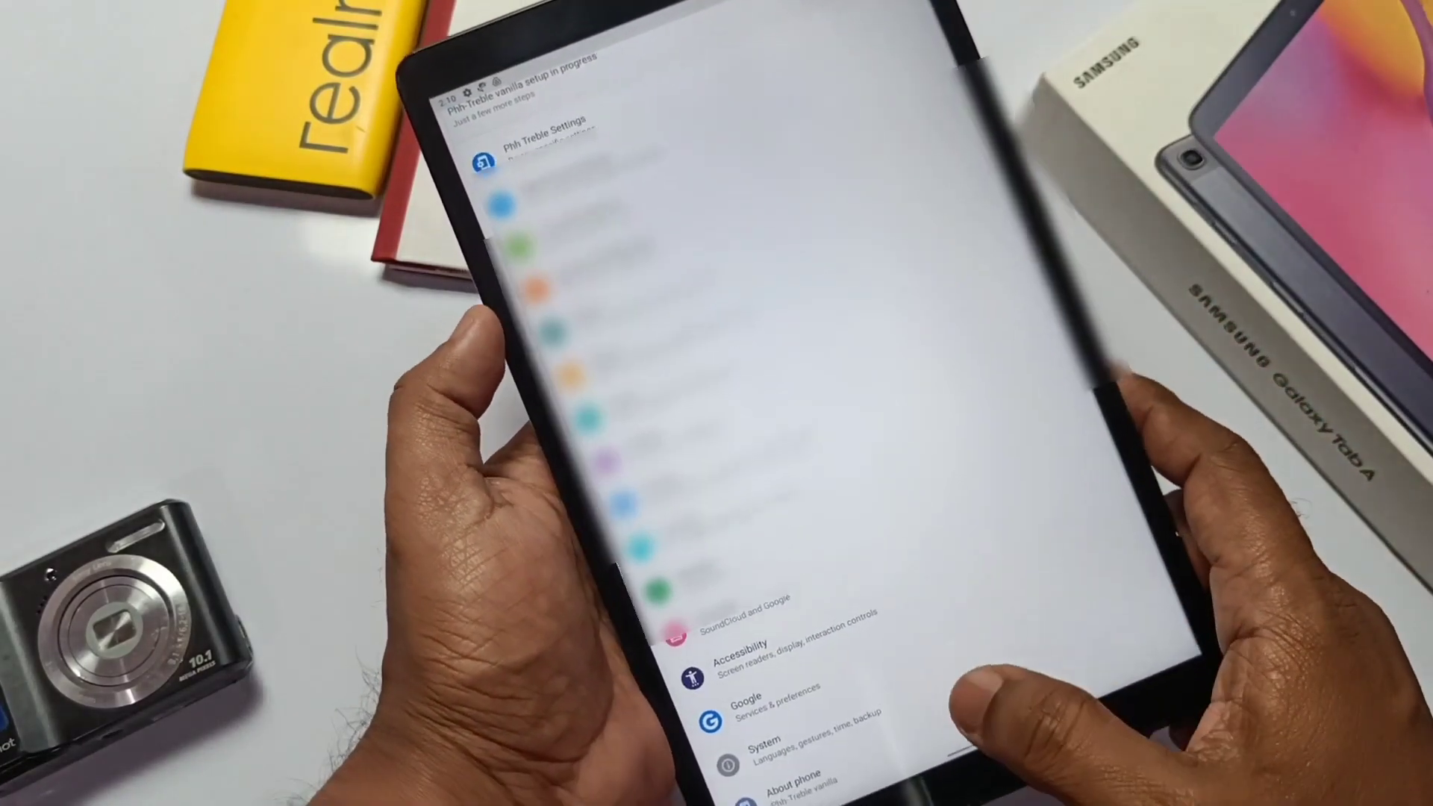
Step: Browse the Settings list and reach the device page naming Magendanz as maintainer
{"action": "left_click", "coordinate": [788, 782]}
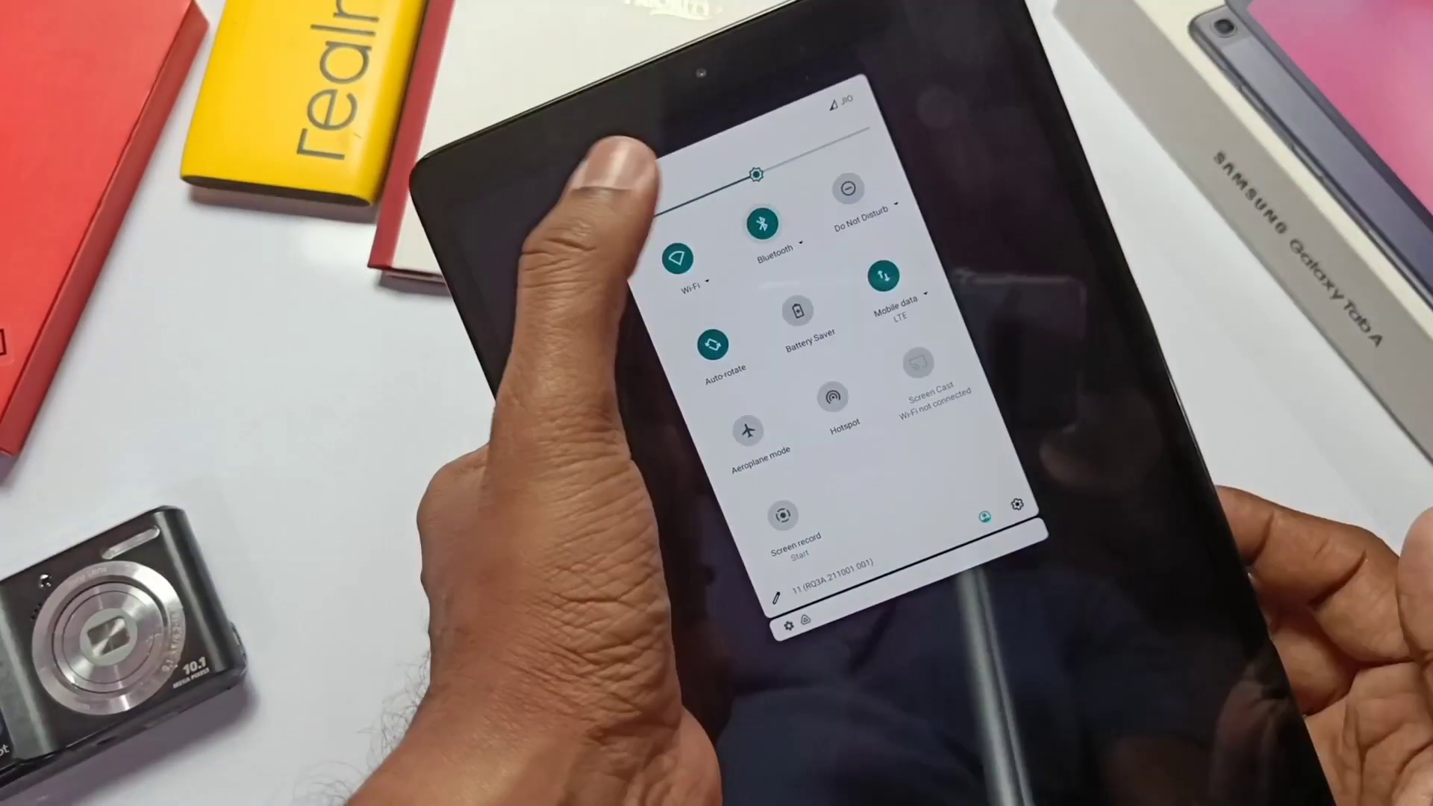
{"action": "left_click", "coordinate": [762, 226]}
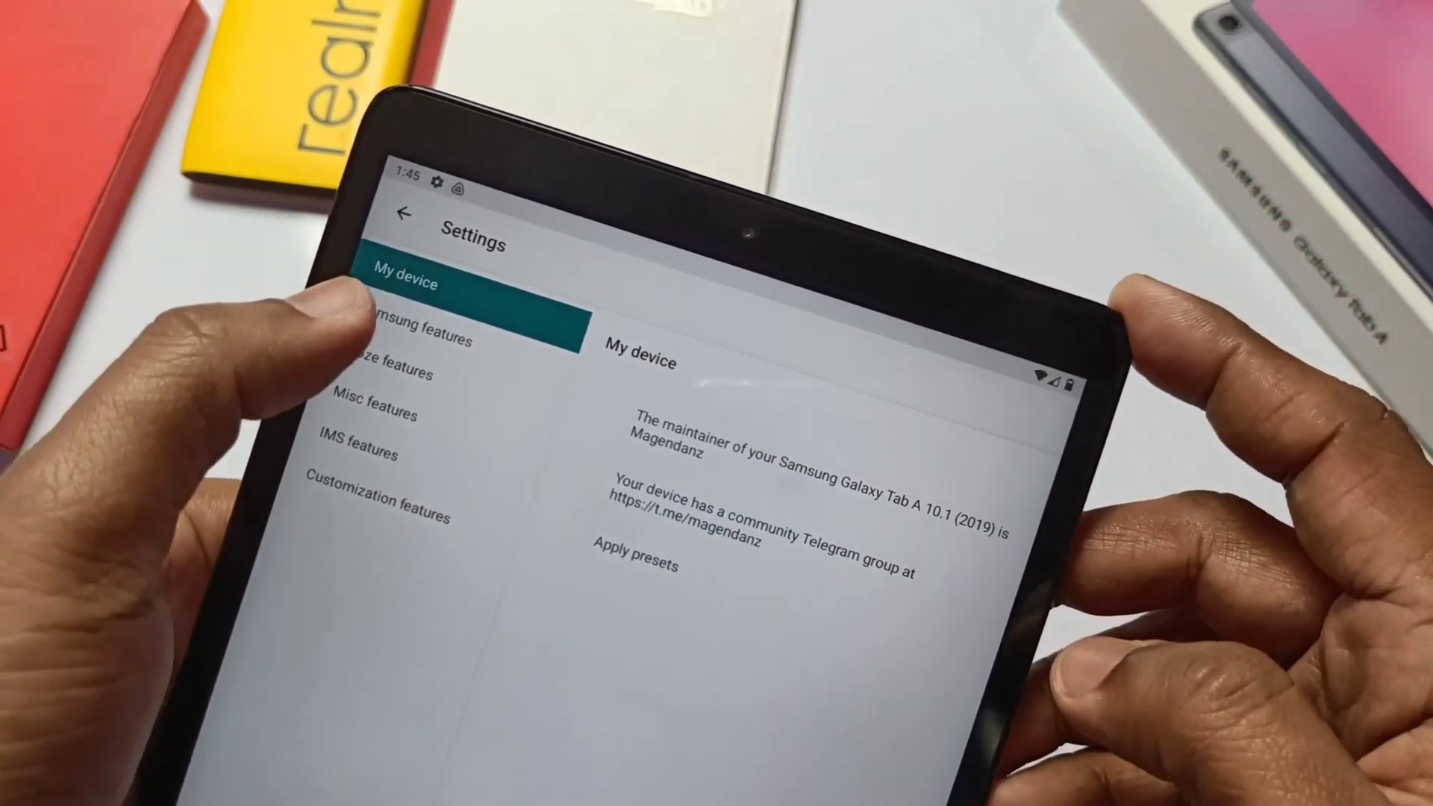
Step: Go through Samsung features to IMS features and tick an IMS calling option
{"action": "left_click", "coordinate": [416, 327]}
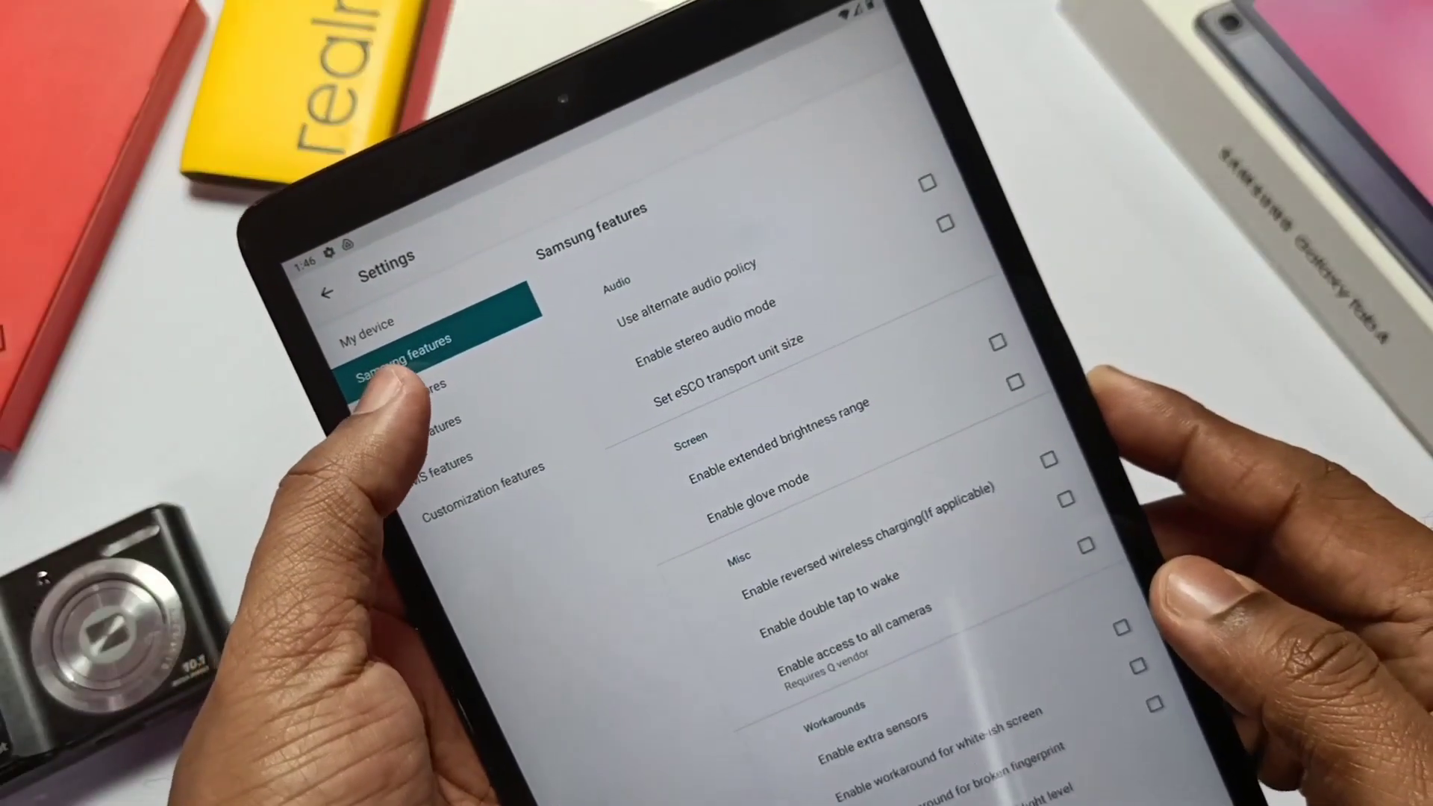
{"action": "left_click", "coordinate": [400, 362]}
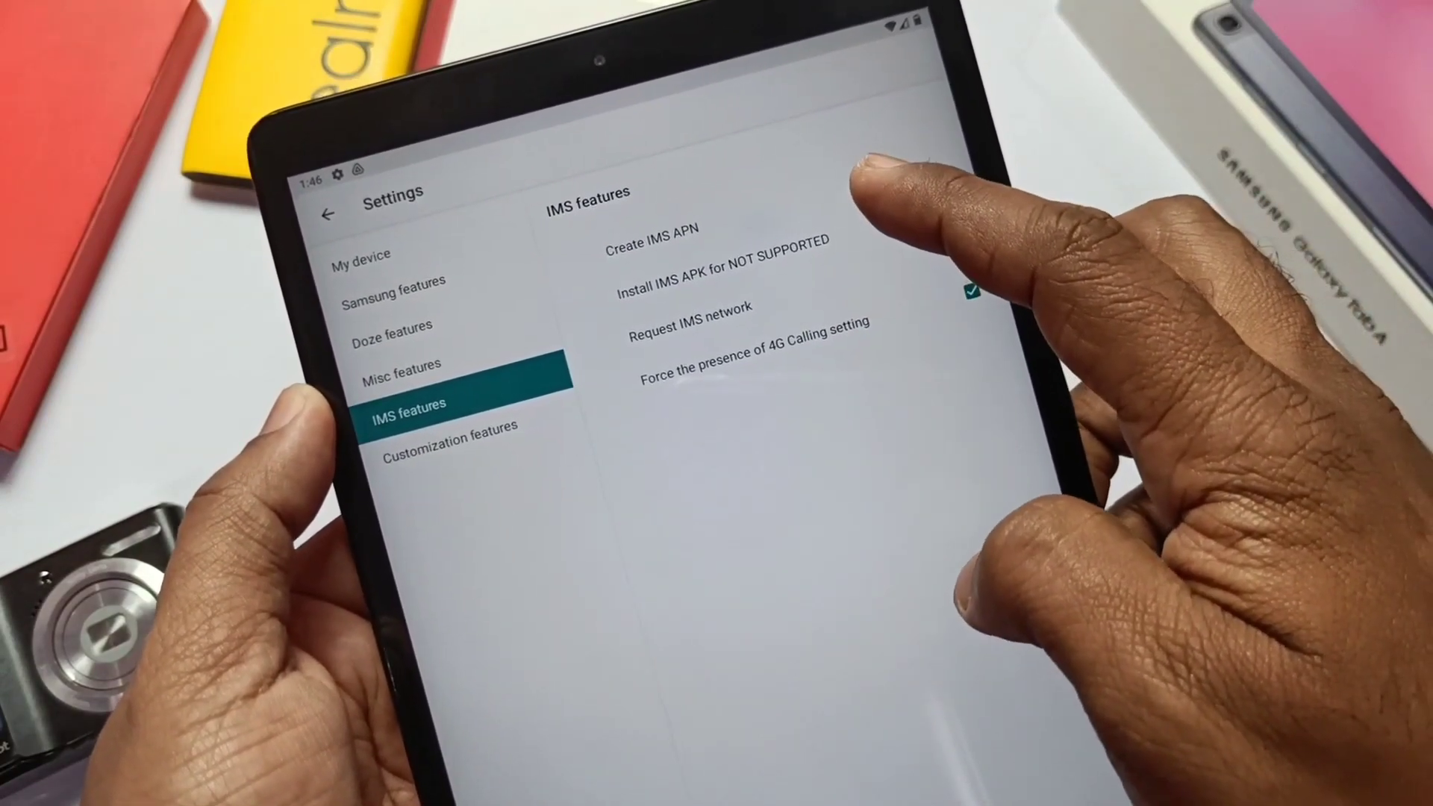
{"action": "left_click", "coordinate": [722, 270]}
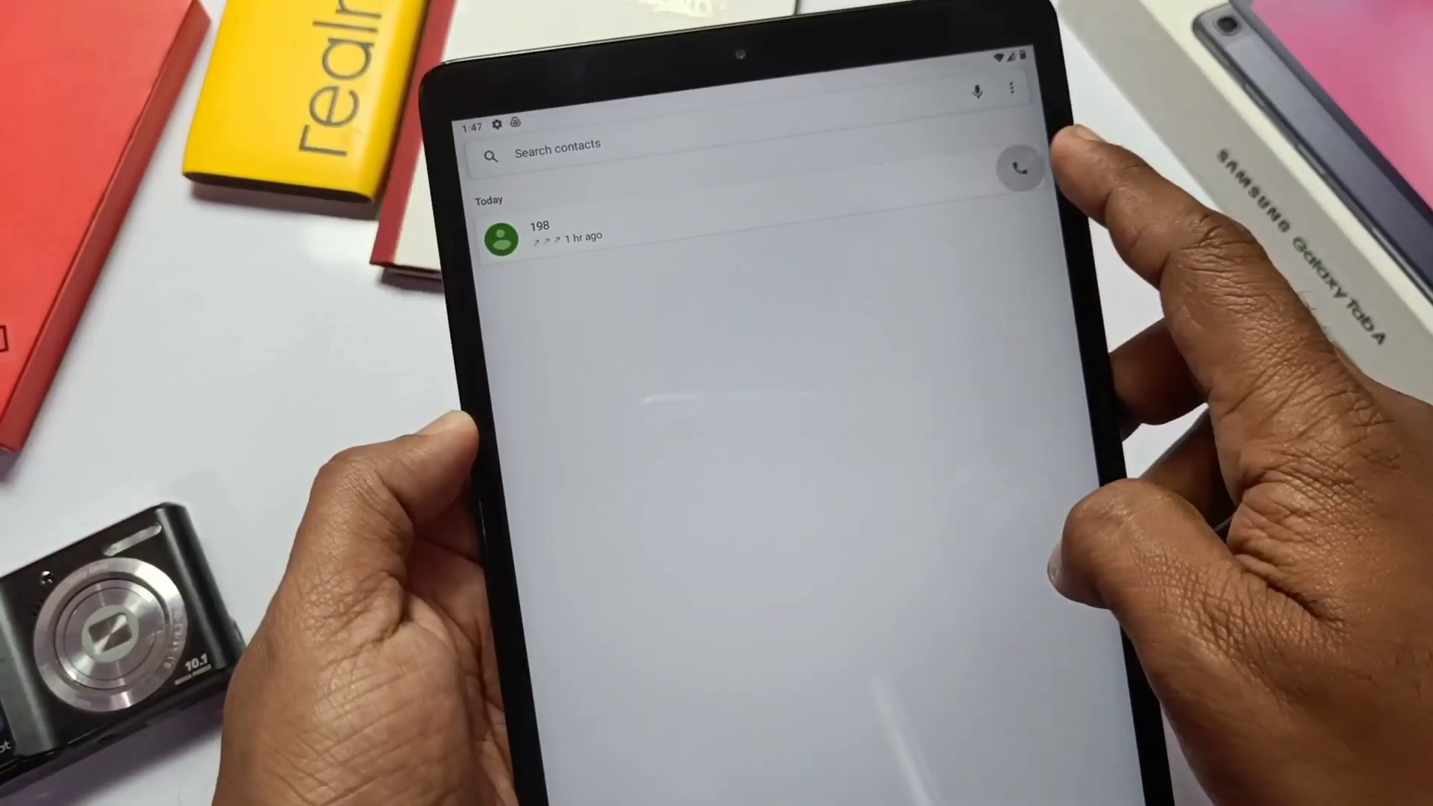
Step: View the JioCall recent calls list with today's call to 198
{"action": "left_click", "coordinate": [539, 230]}
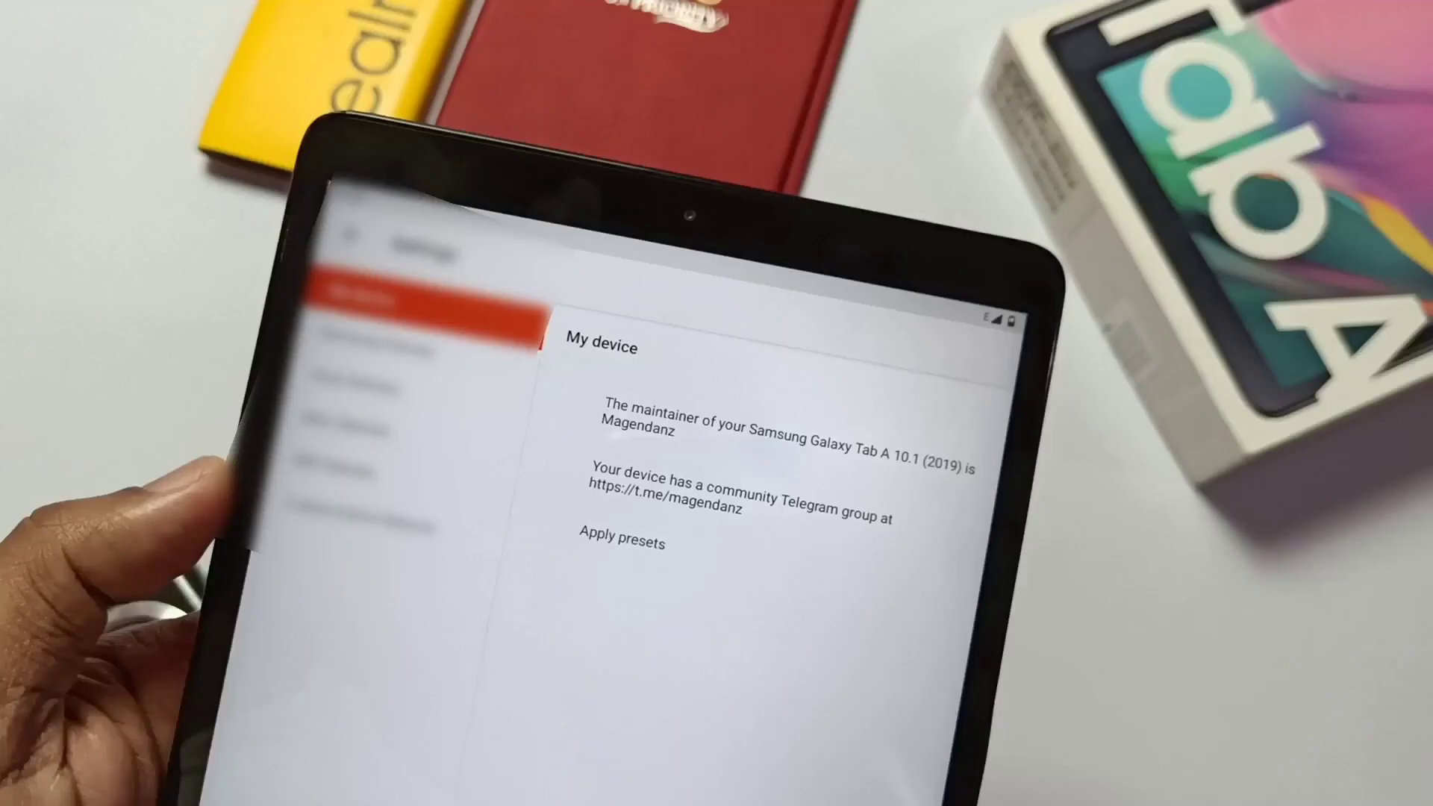
Step: Show Customization features (accent colour, icon shape, icon pack, font), then head to Dark theme
{"action": "left_click", "coordinate": [355, 532]}
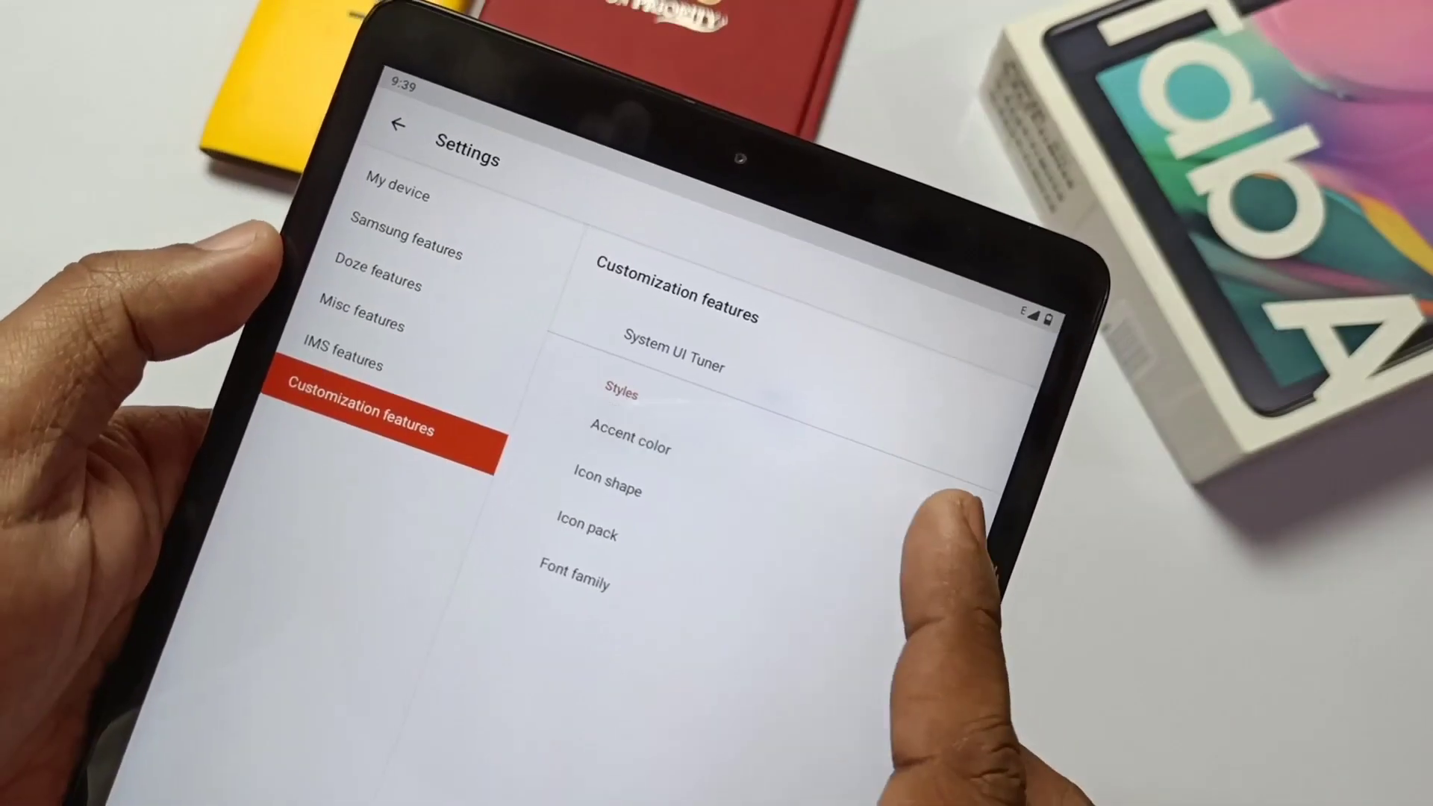
{"action": "left_click", "coordinate": [629, 446]}
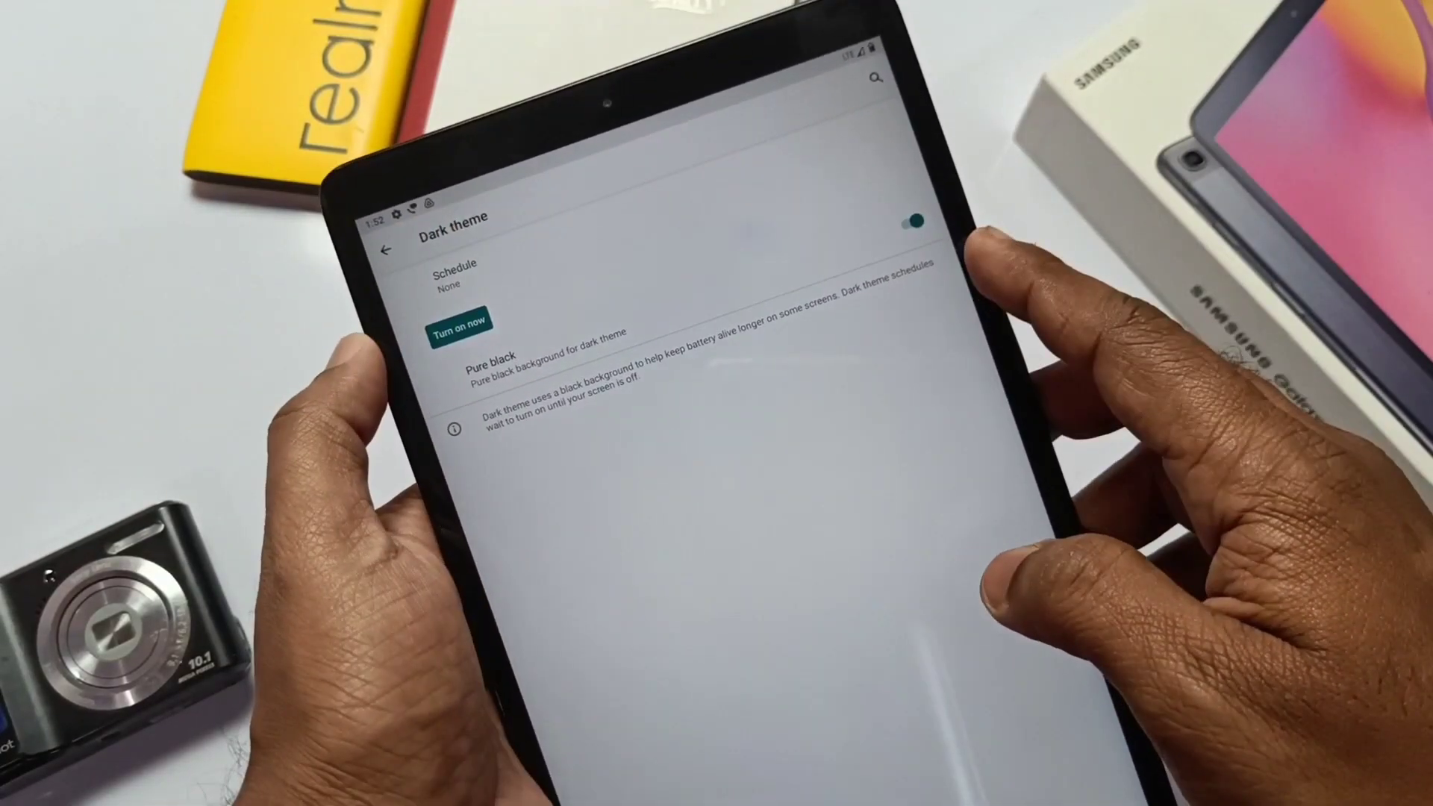
Step: Turn the dark theme on now and return to the main Settings list
{"action": "left_click", "coordinate": [461, 324]}
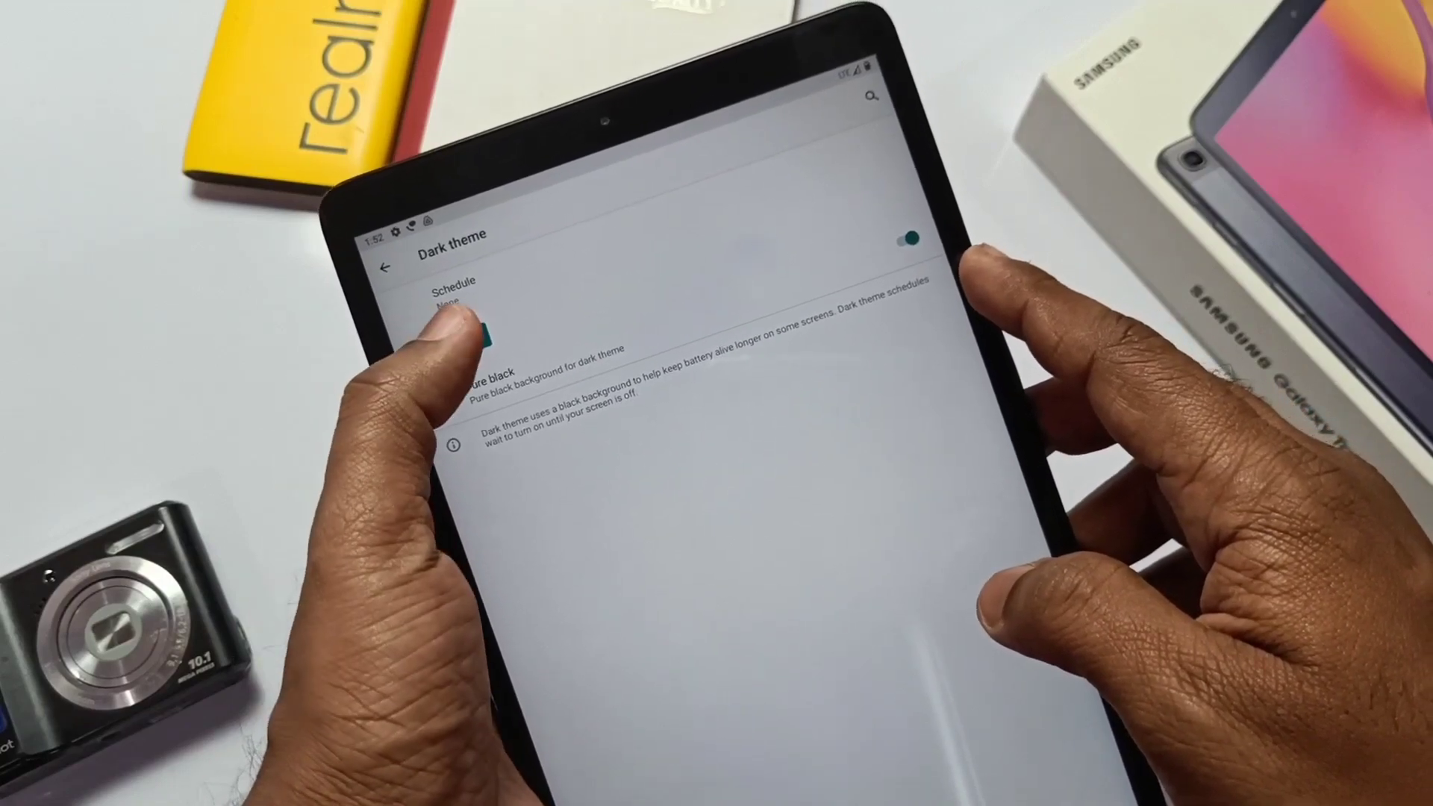
{"action": "left_click", "coordinate": [906, 237]}
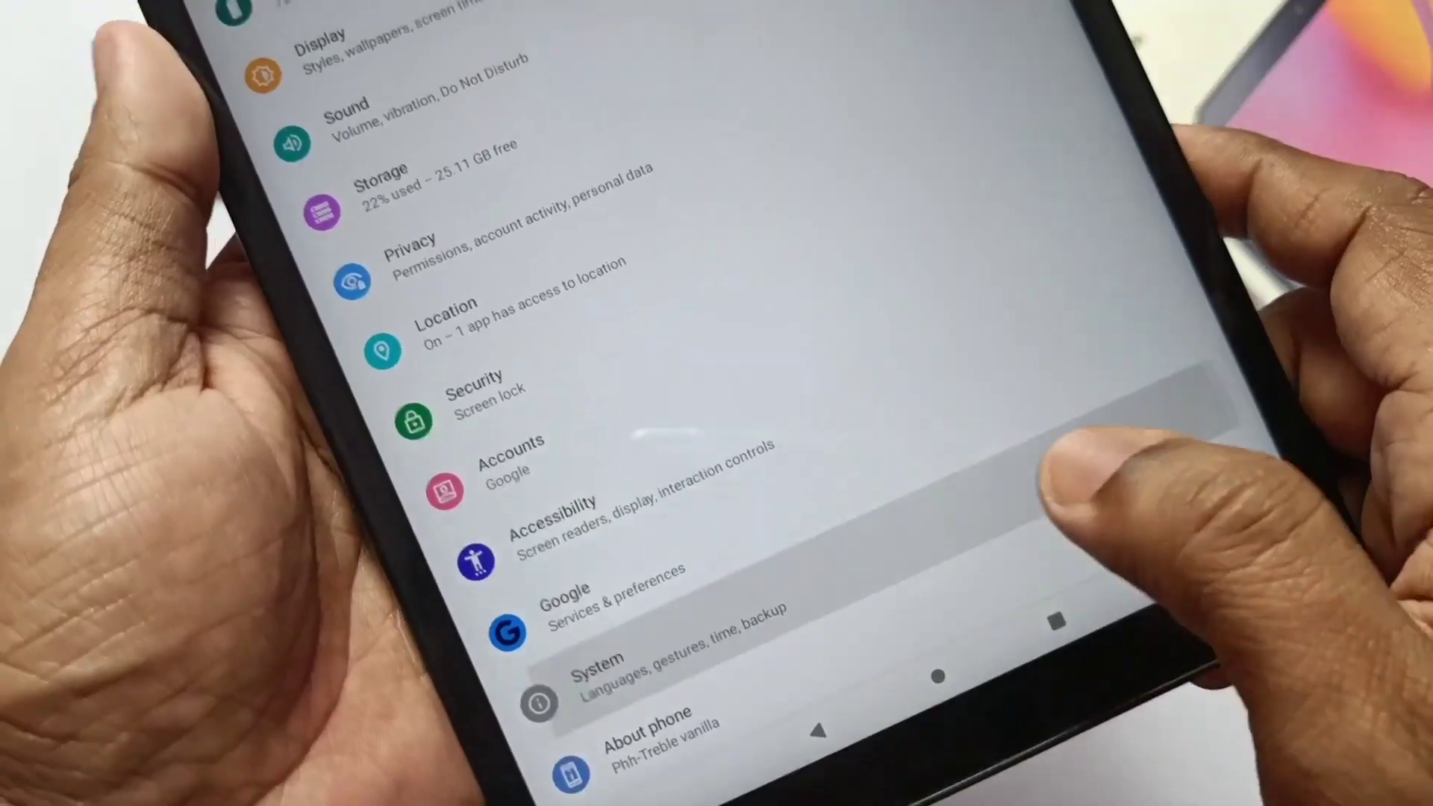
Step: Browse System > Gestures for camera shortcut, navigation, ringing and power menu options
{"action": "left_click", "coordinate": [598, 672]}
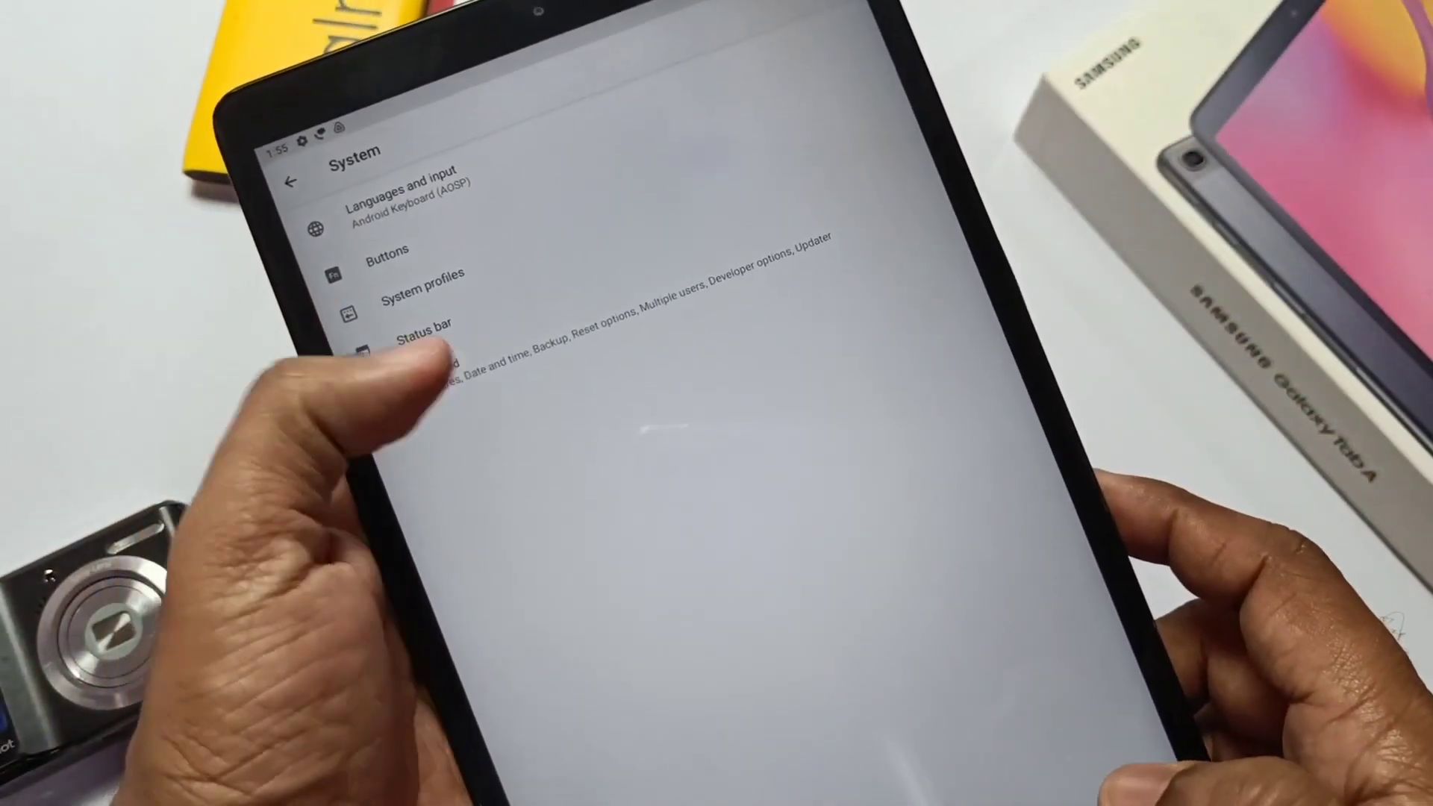
{"action": "left_click", "coordinate": [387, 249]}
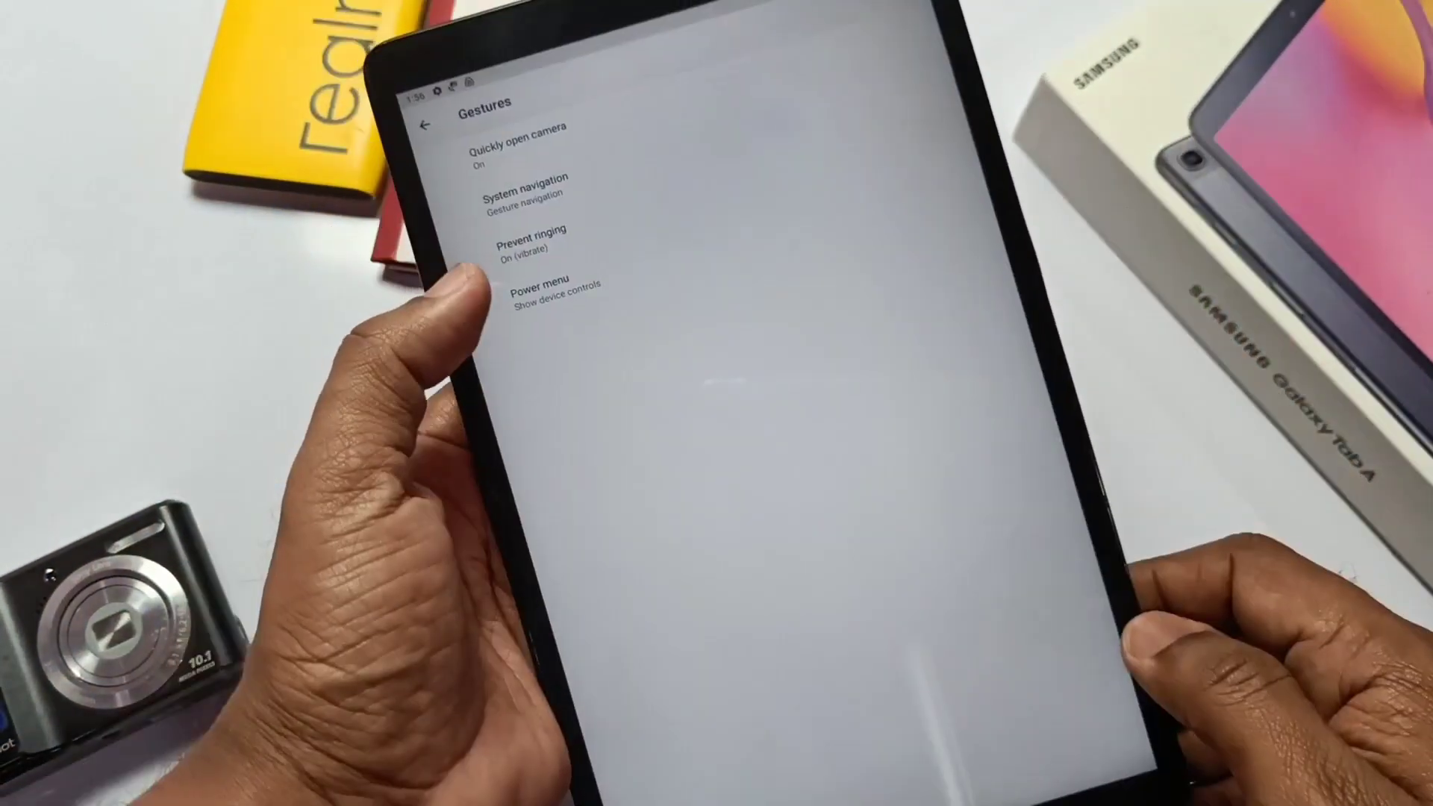
{"action": "left_click", "coordinate": [554, 289]}
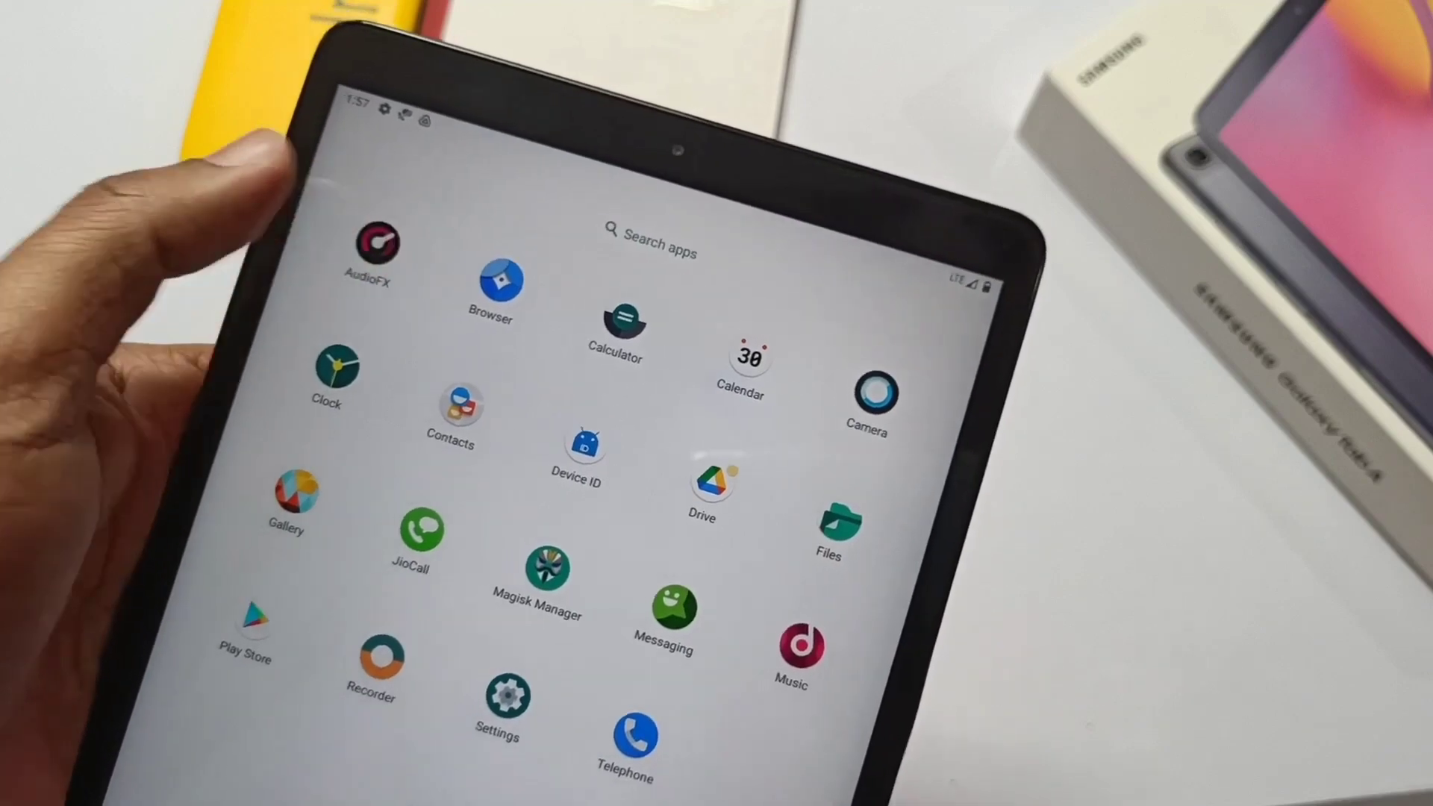
Step: Find Open Camera by Mark Harman in Play Store and launch its viewfinder
{"action": "left_click", "coordinate": [369, 241]}
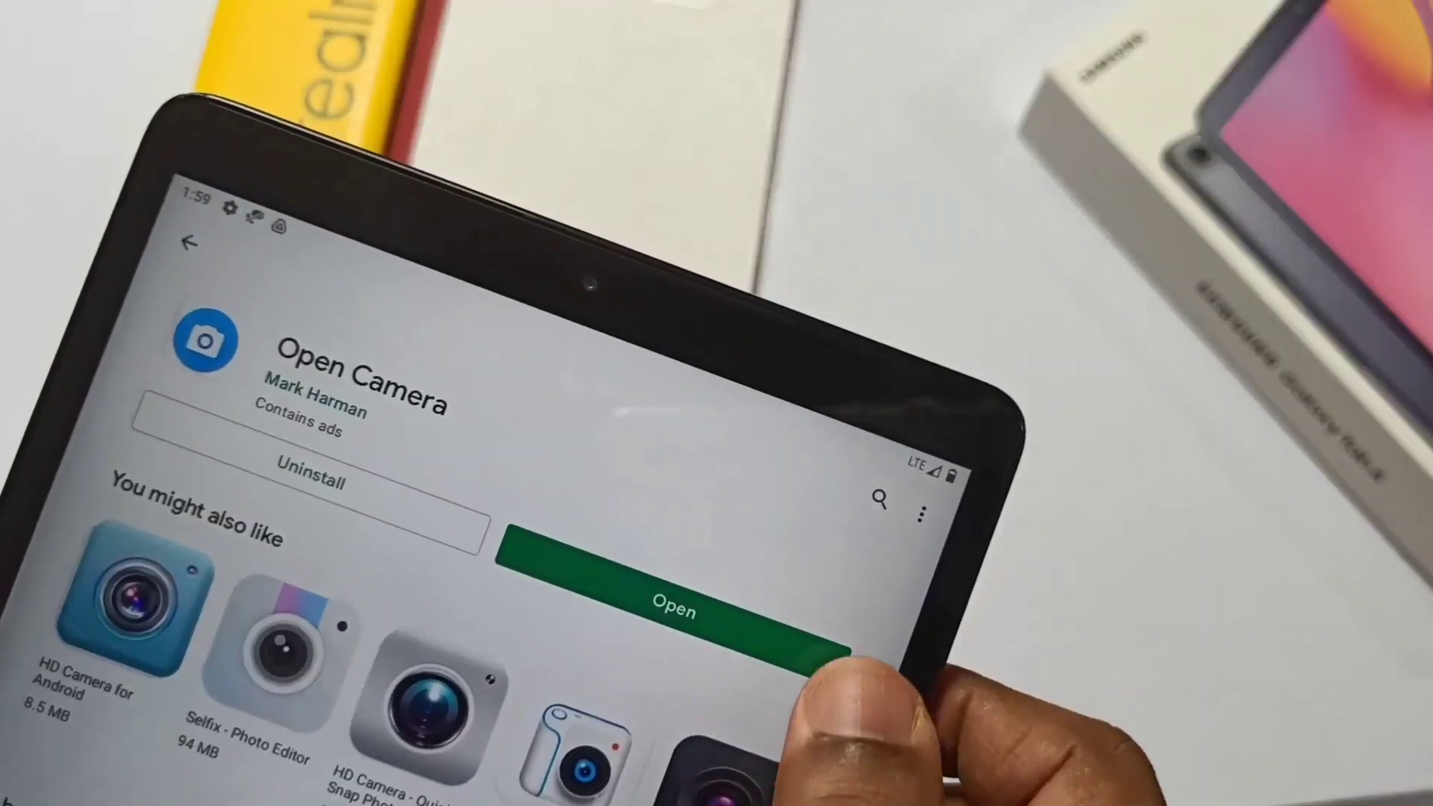
{"action": "left_click", "coordinate": [672, 601]}
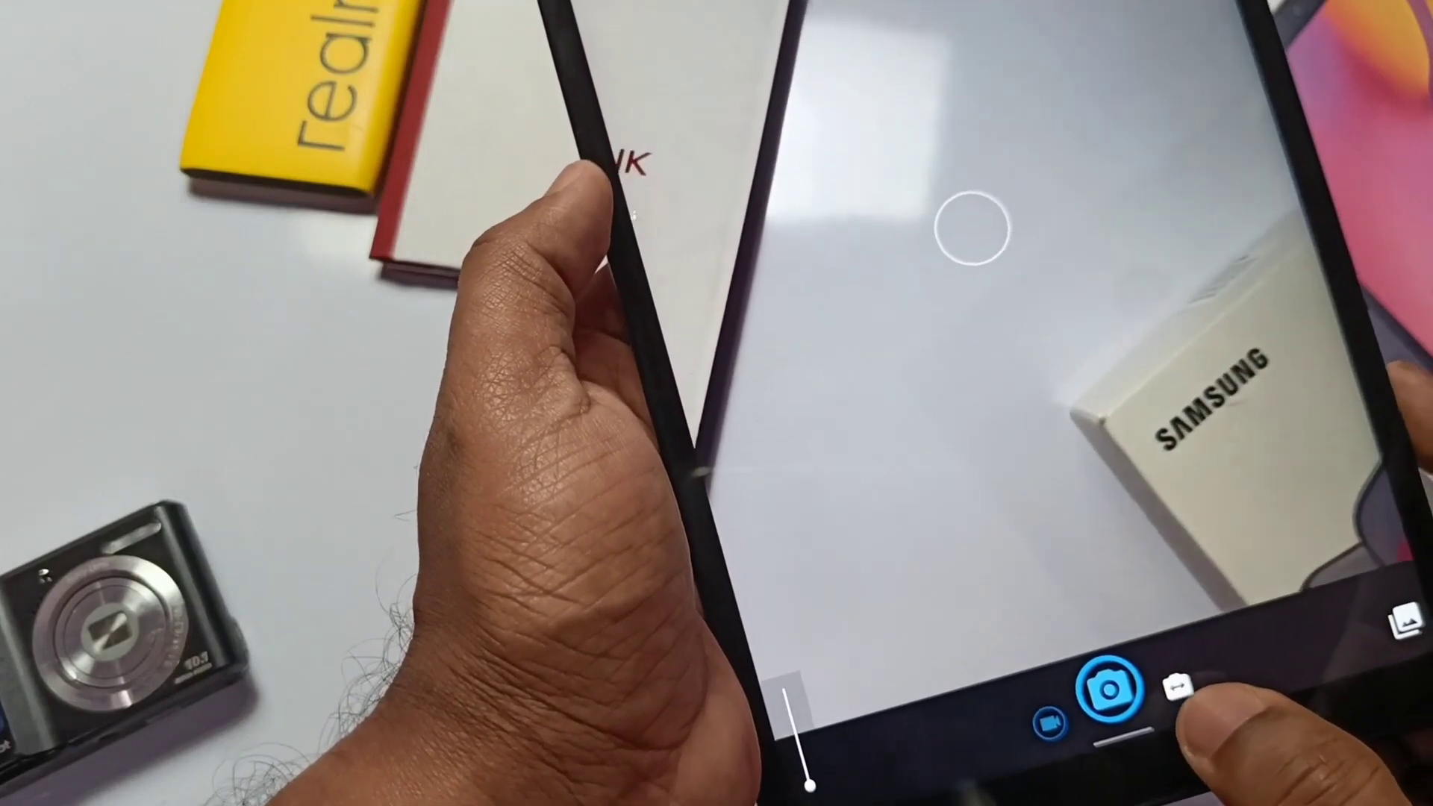